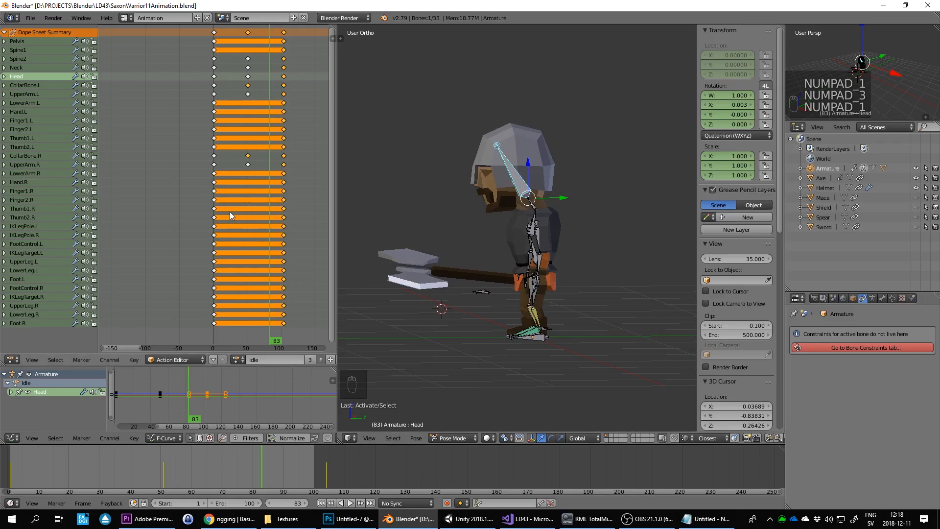
Jump to frame 0 and duplicate the Idle action into a new action
left_click(329, 503)
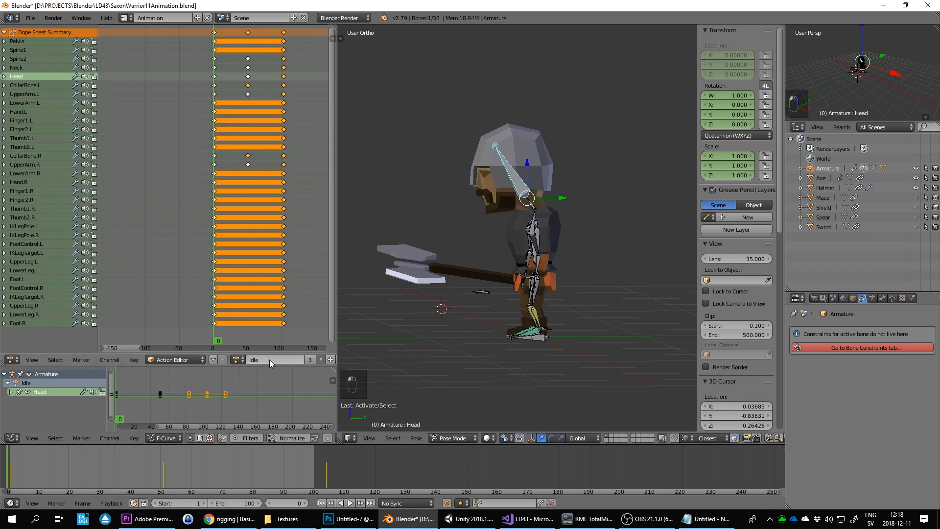
left_click(318, 359)
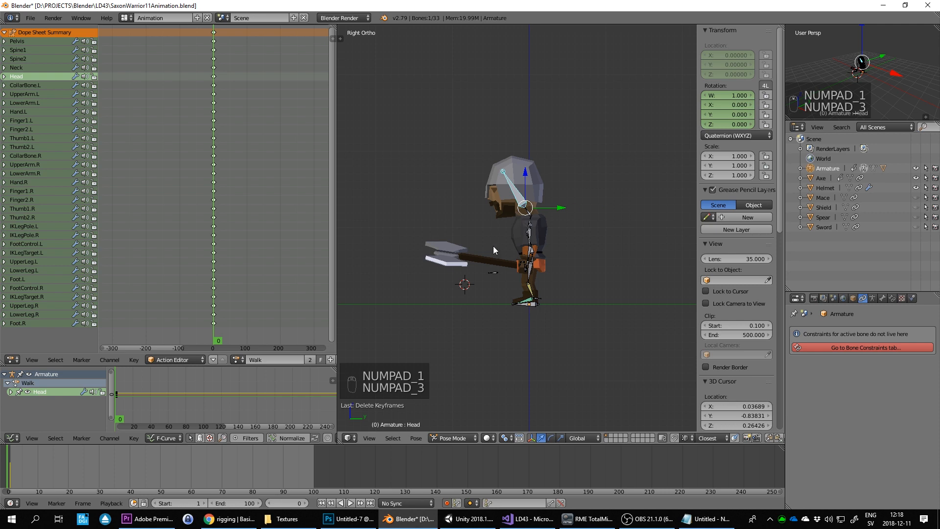
Search Google for 'walk cycle' in Chrome and show the image results
left_click(227, 518)
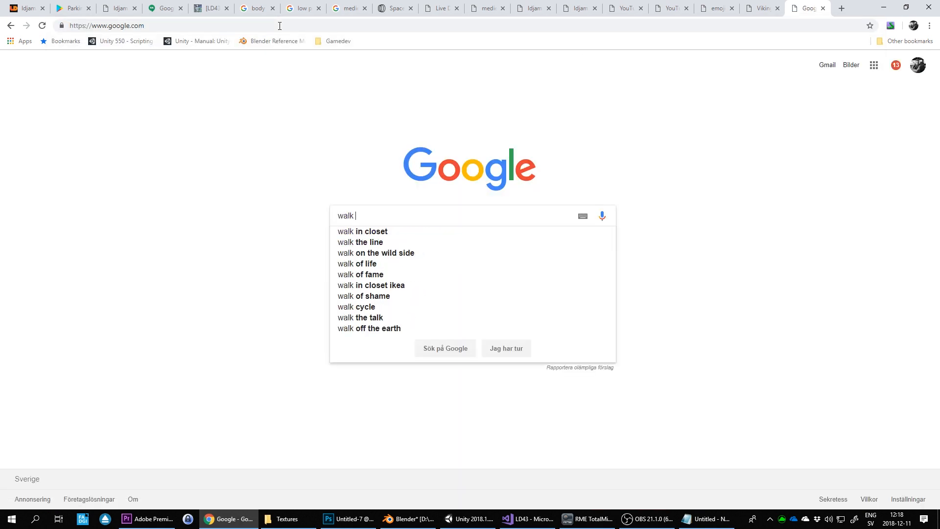
left_click(357, 306)
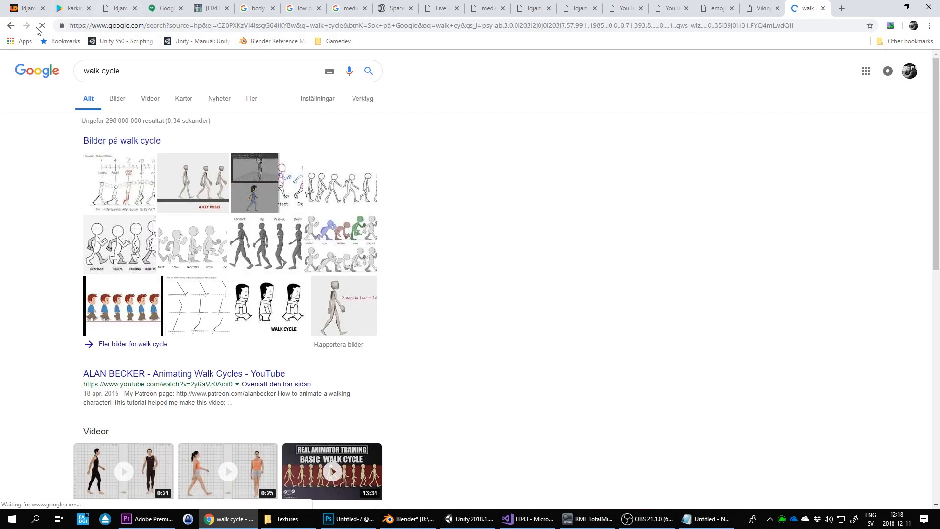
left_click(117, 99)
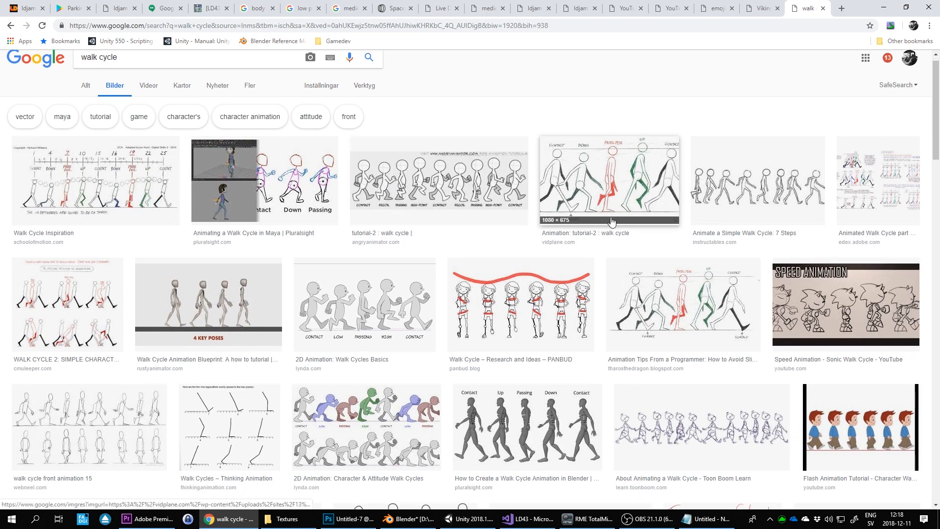
Scroll the images, open the Personality Walk Cycle preview, and return to Blender
scroll("down", 3)
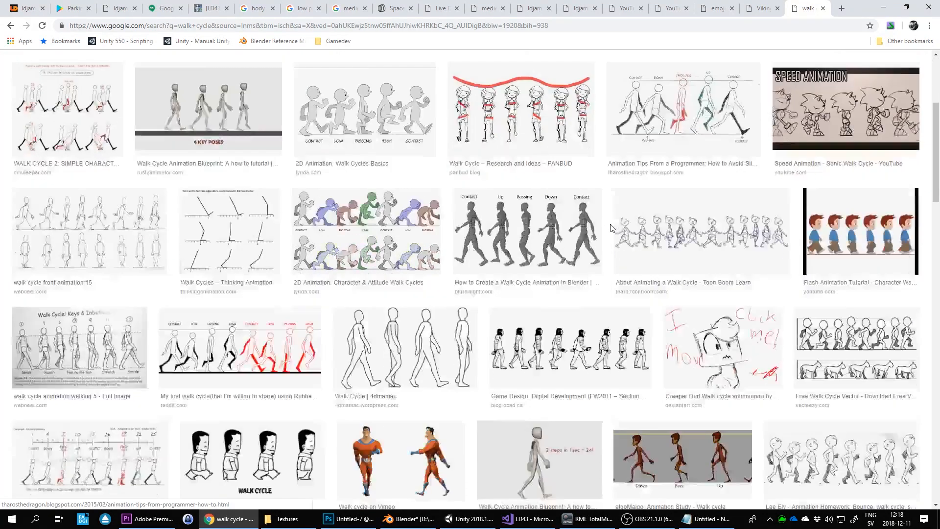
scroll("down", 3)
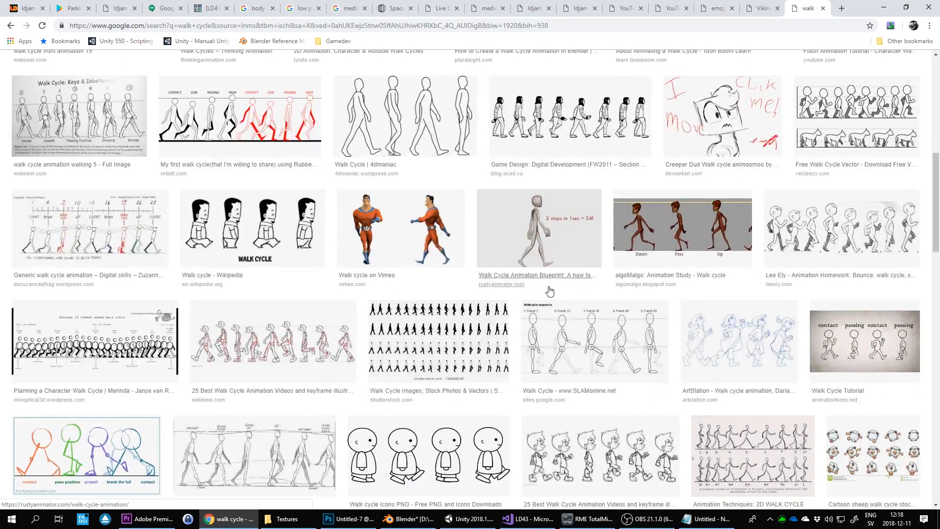
scroll("down", 3)
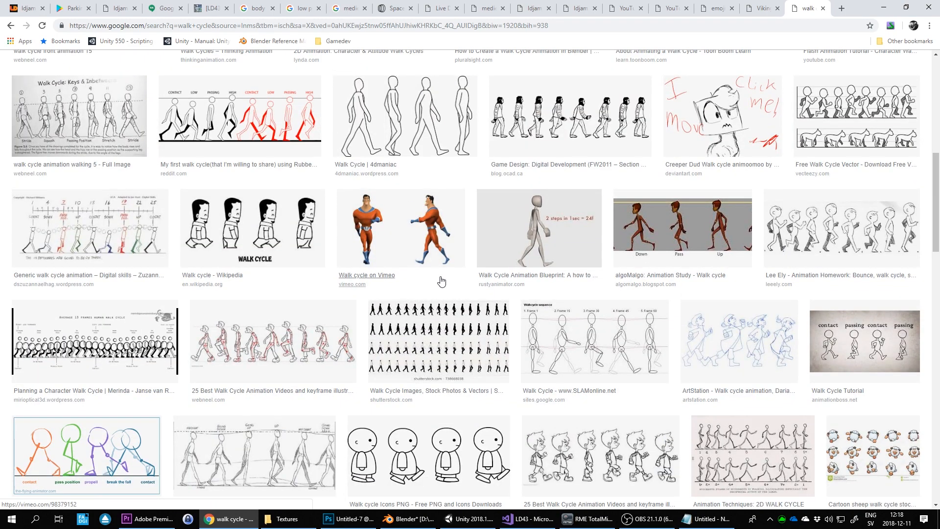
scroll("down", 3)
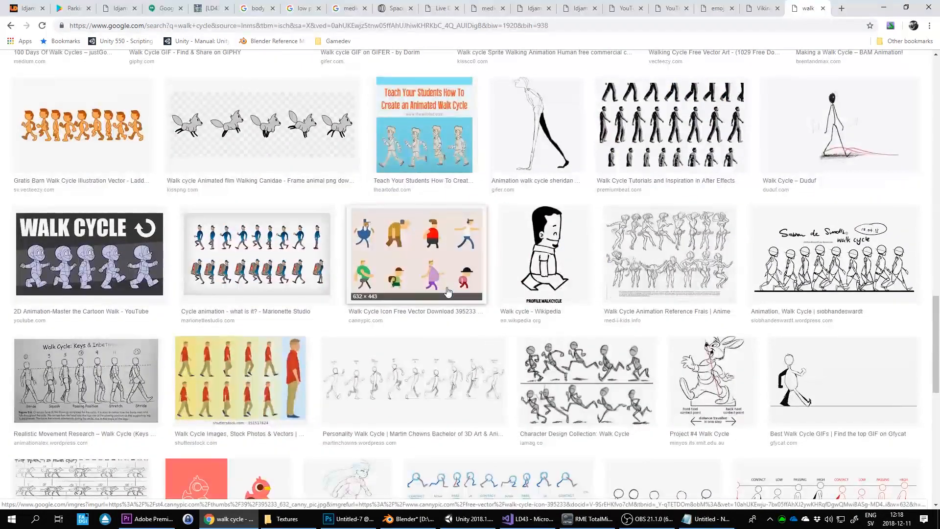
scroll("down", 3)
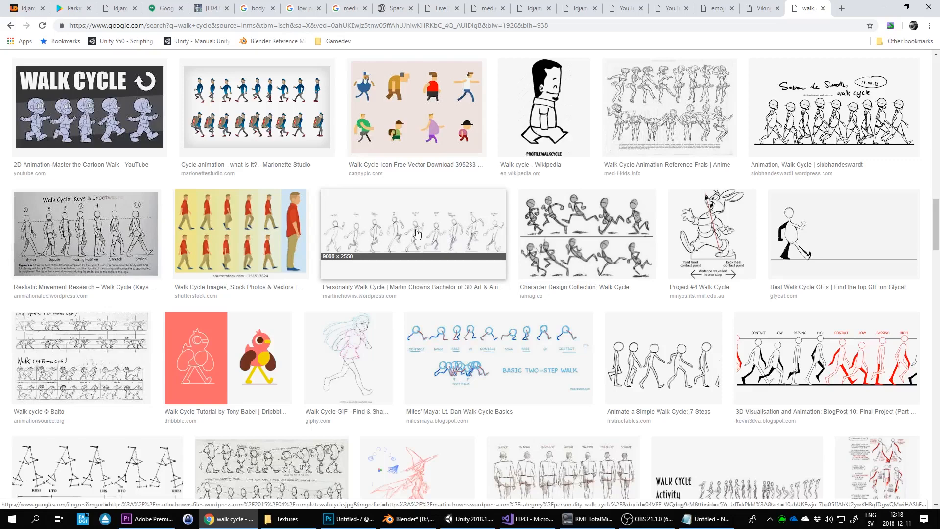
left_click(413, 233)
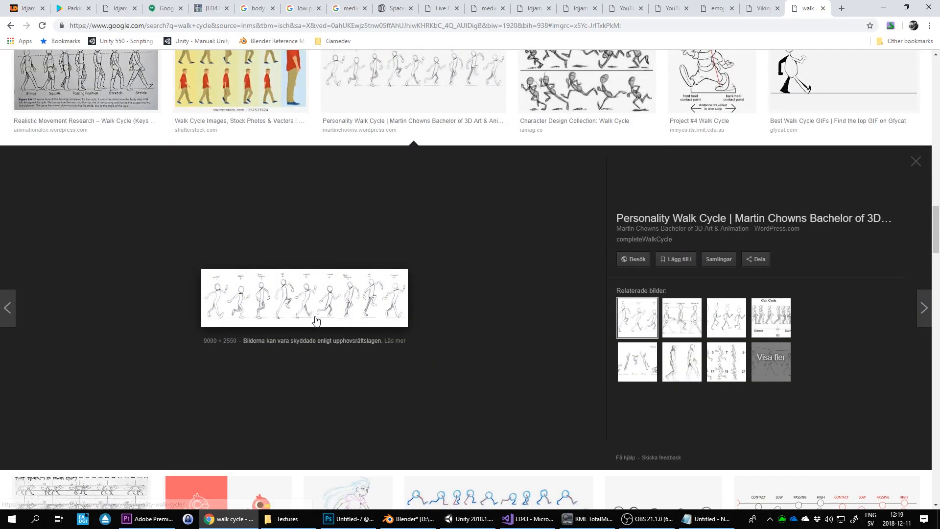
left_click(408, 523)
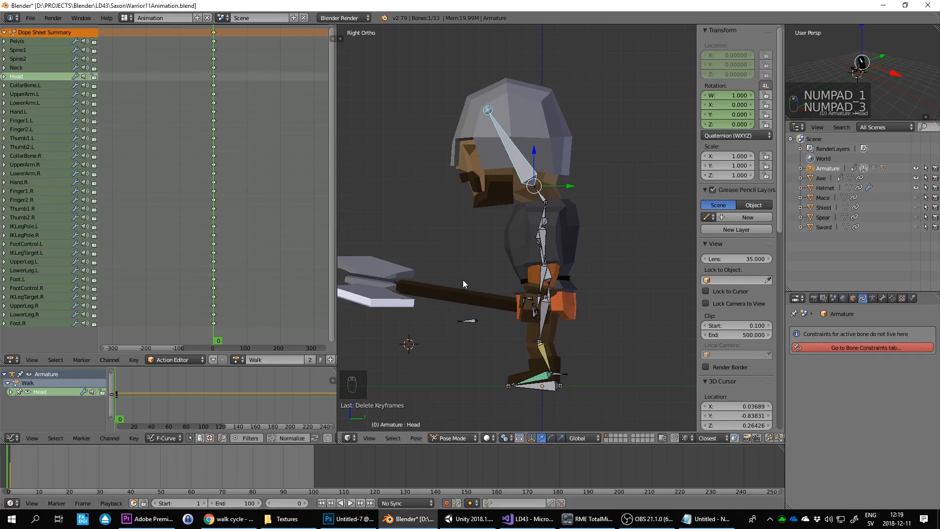
Change the numpad view, toggle all bones, and compare against the walk cycle reference
key("numpad_3")
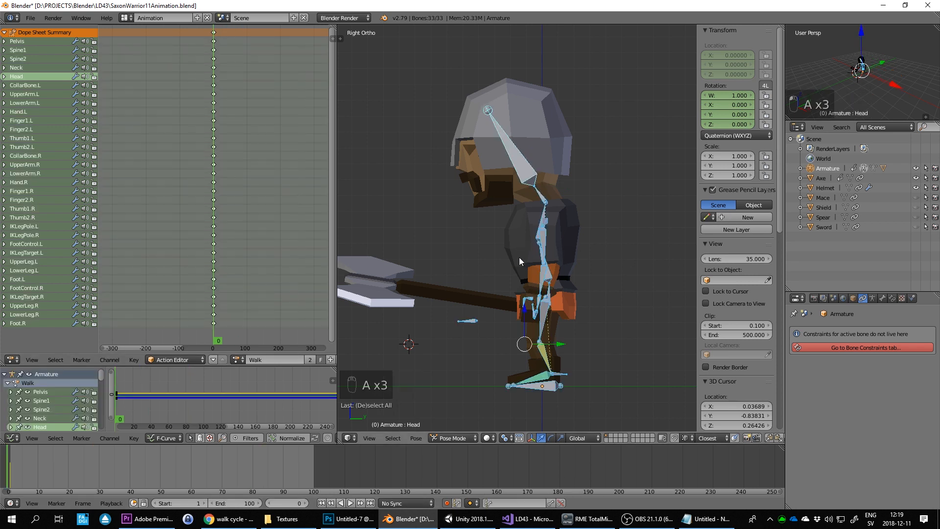
key("KP_1")
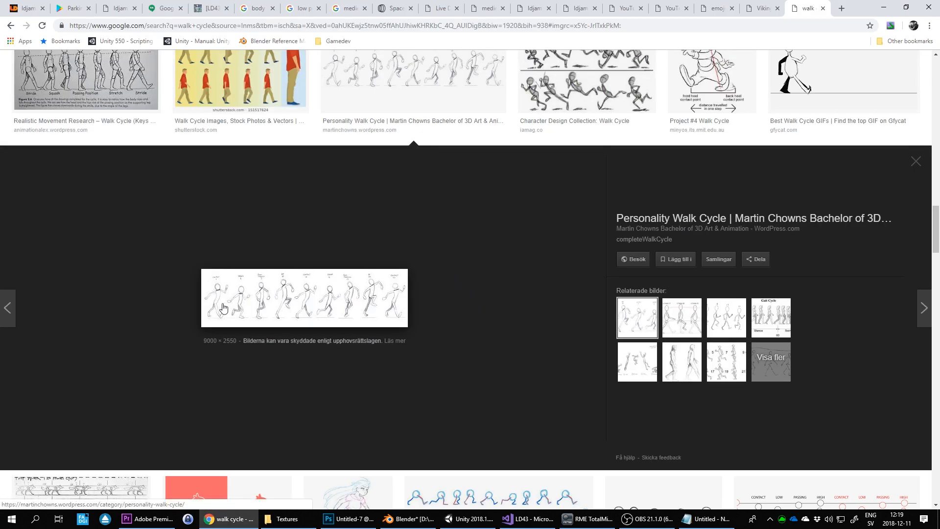
left_click(407, 518)
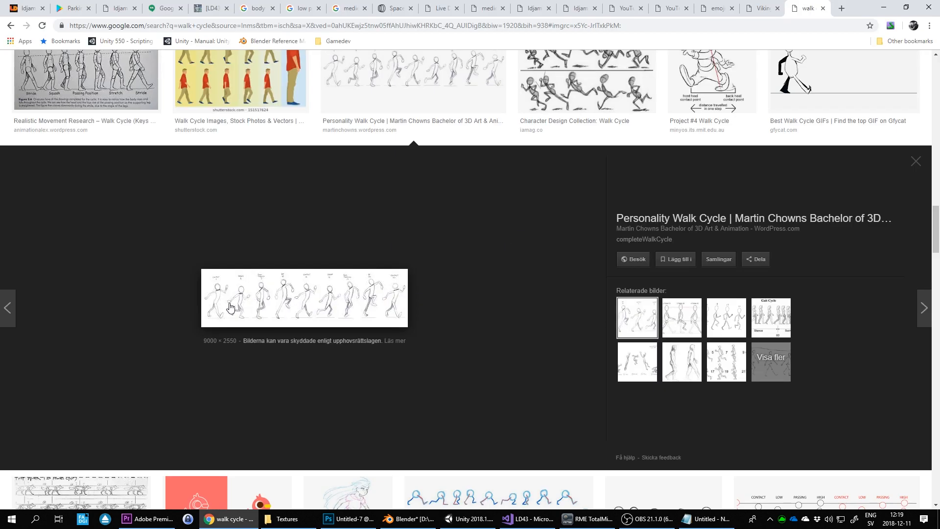
left_click(408, 518)
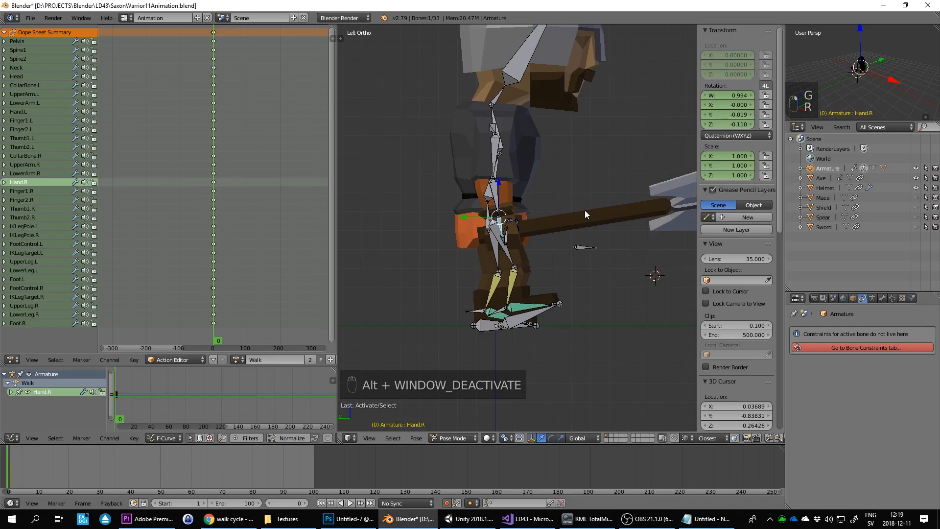
Move FootControl.R forward and tilt it into a stride step at frame 0
key("ctrl+z")
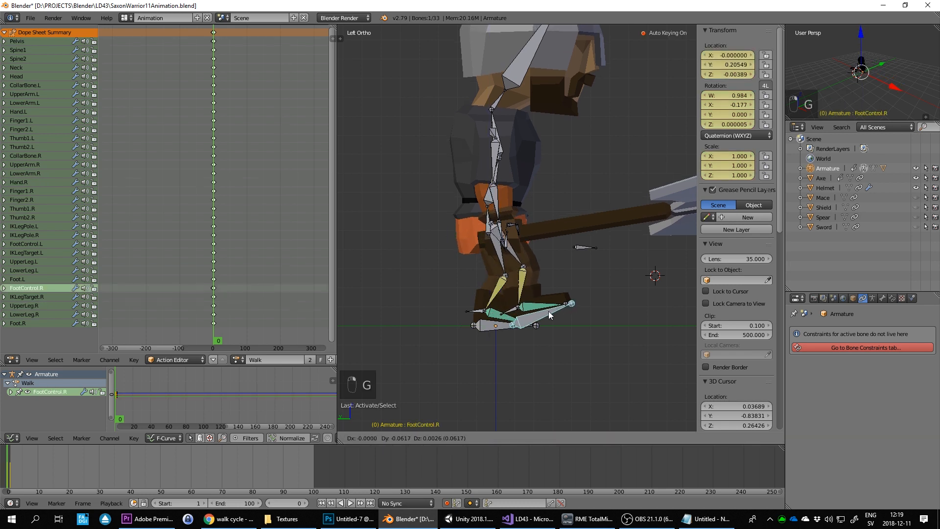
left_click_drag(548, 314, 587, 294)
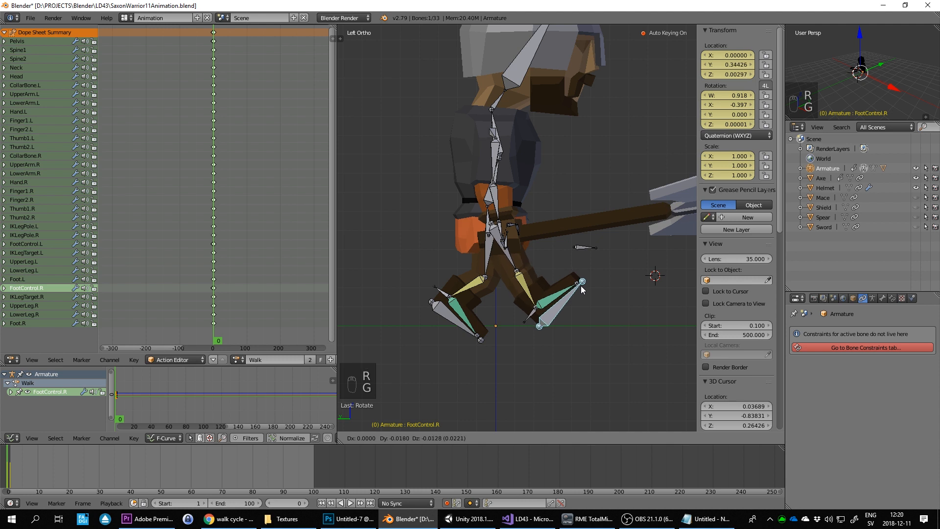
left_click_drag(582, 289, 586, 295)
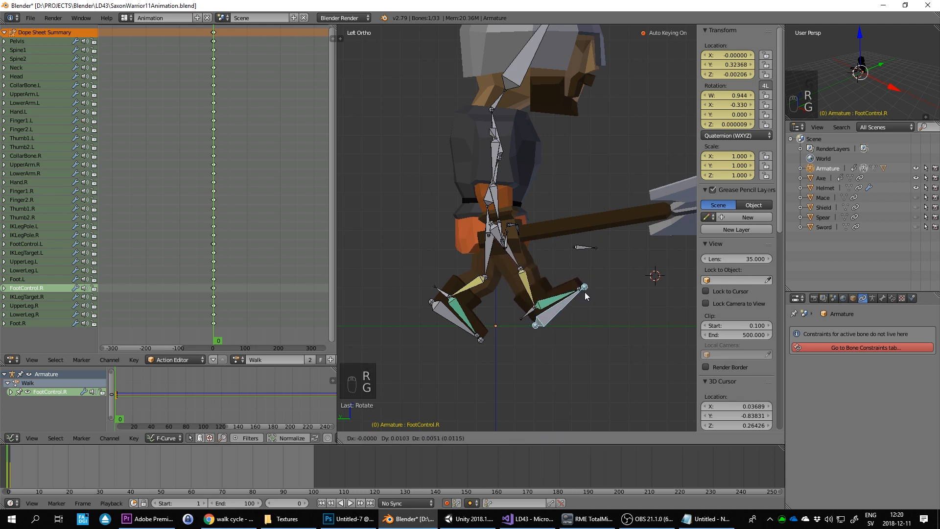
left_click_drag(584, 288, 533, 325)
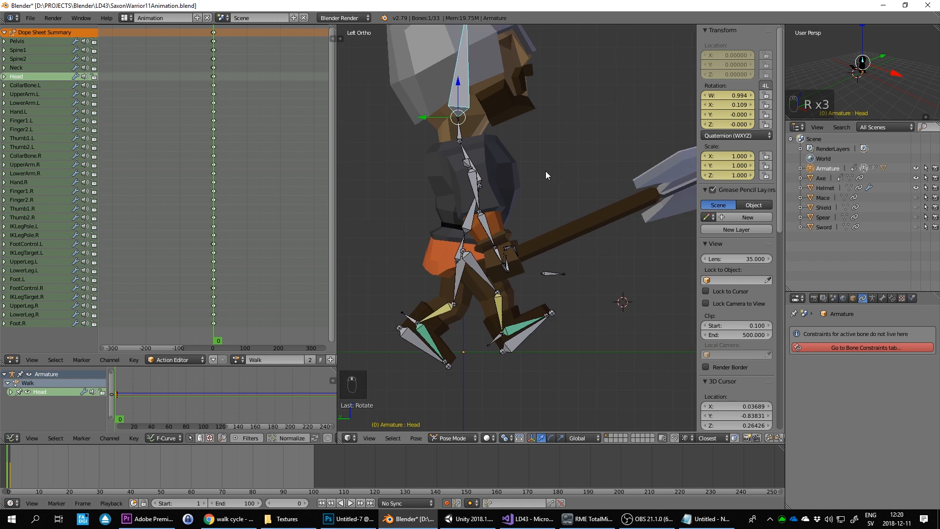
mouse_move(220, 222)
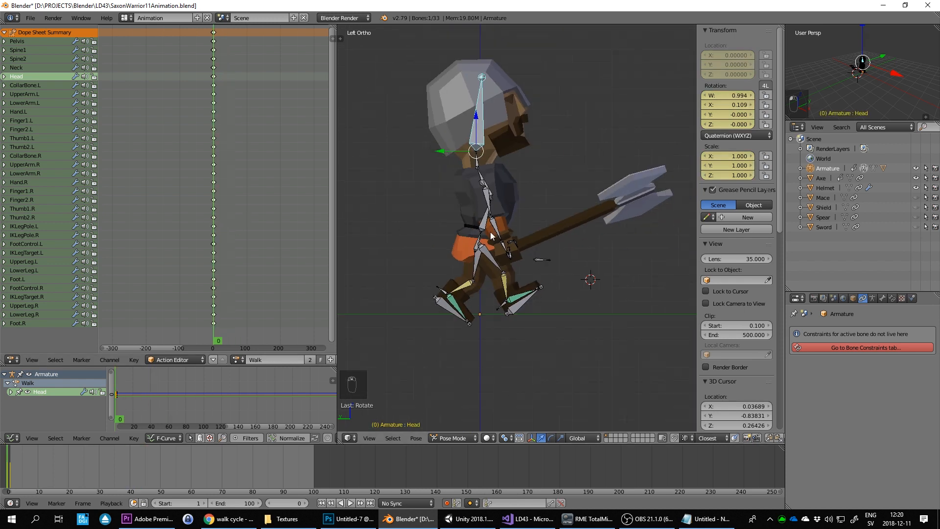
key("alt")
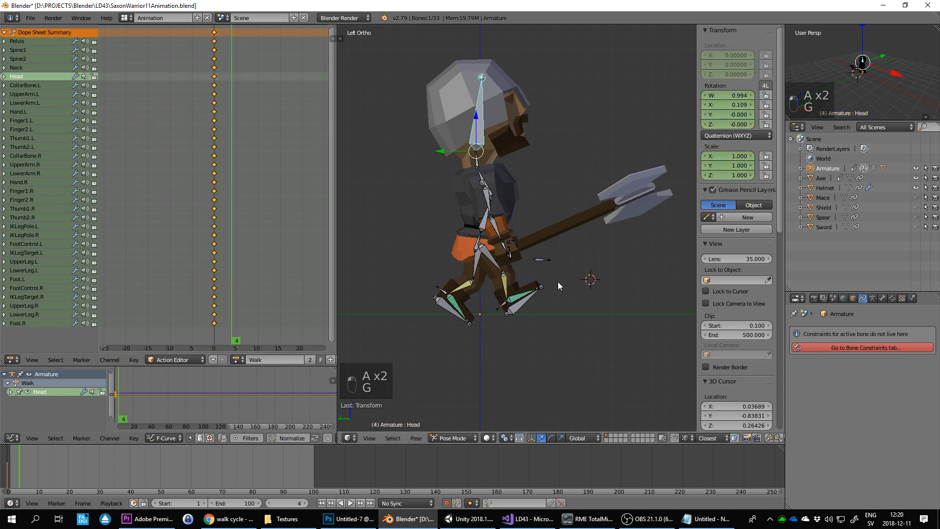
Check the reference, then select the pelvis and shift it for frame 4
left_click(205, 518)
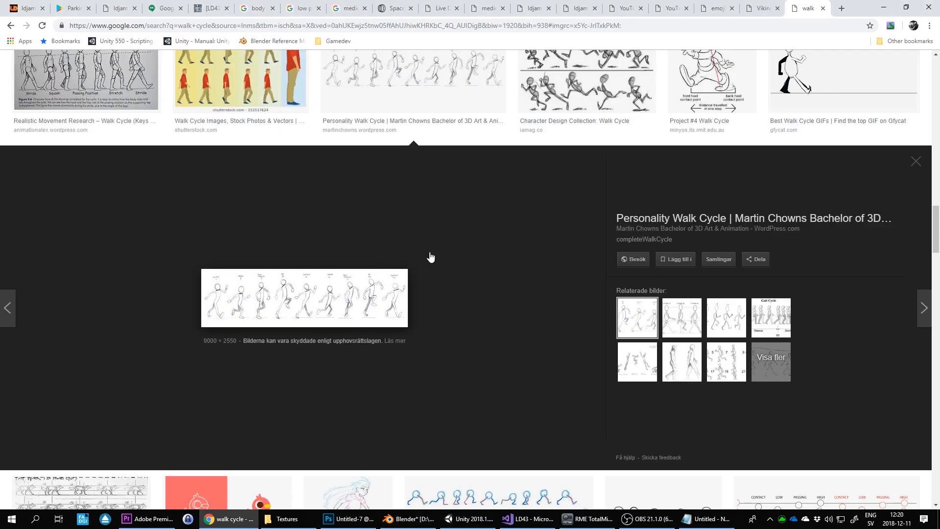
mouse_move(245, 290)
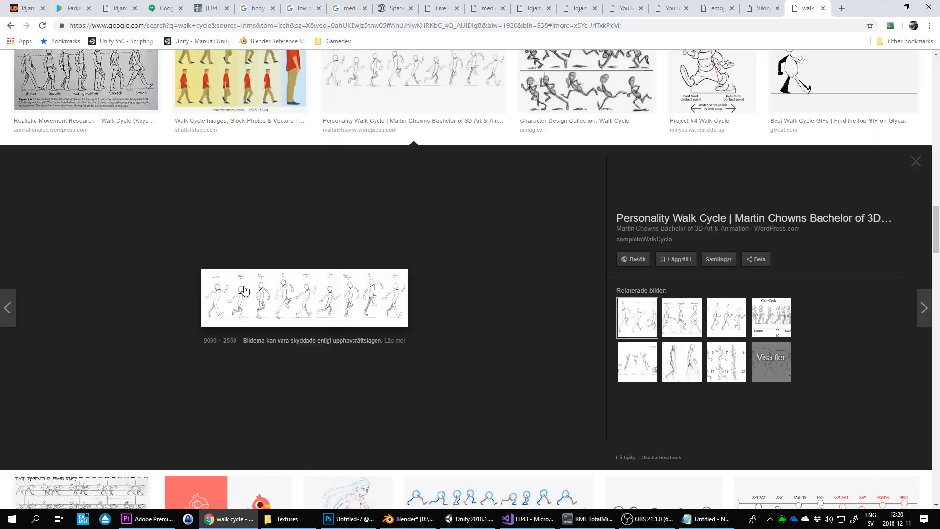
left_click(407, 519)
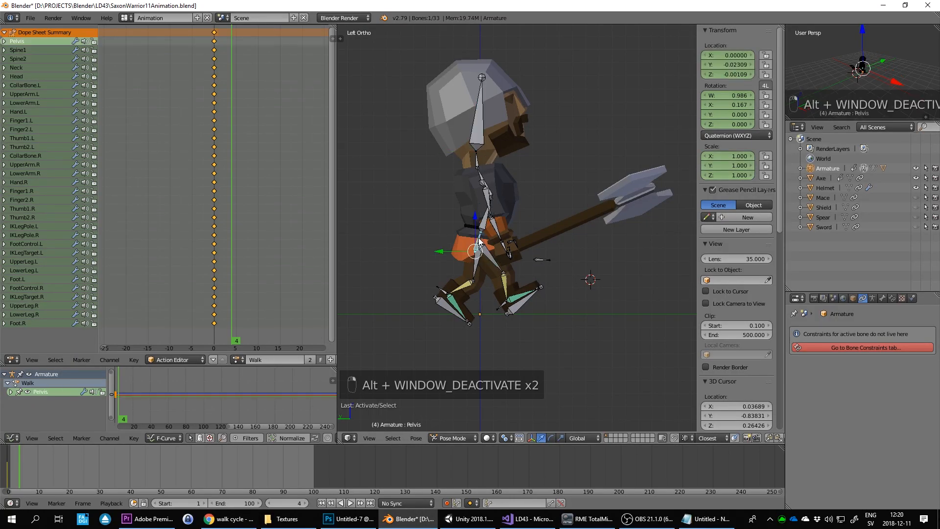
left_click_drag(480, 249, 480, 231)
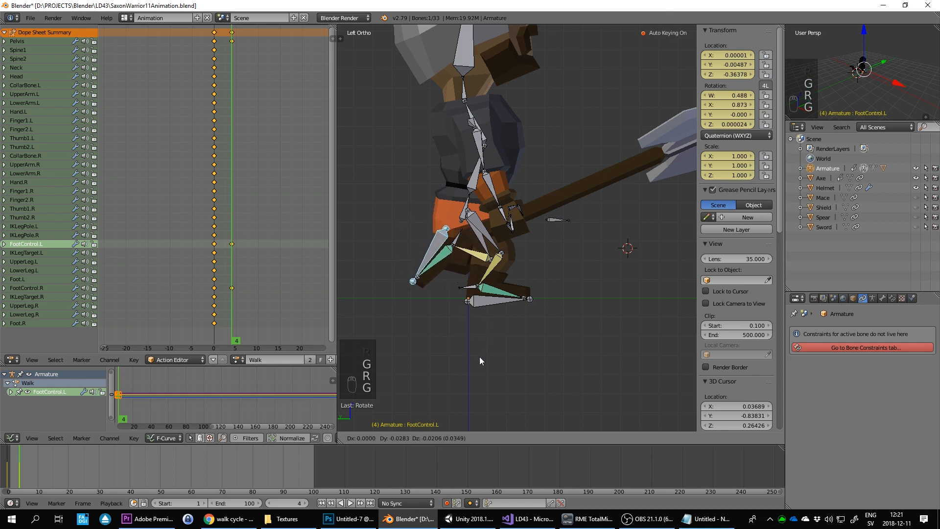
Compare with the reference, step back a frame, and rotate FootControl.R
left_click(221, 519)
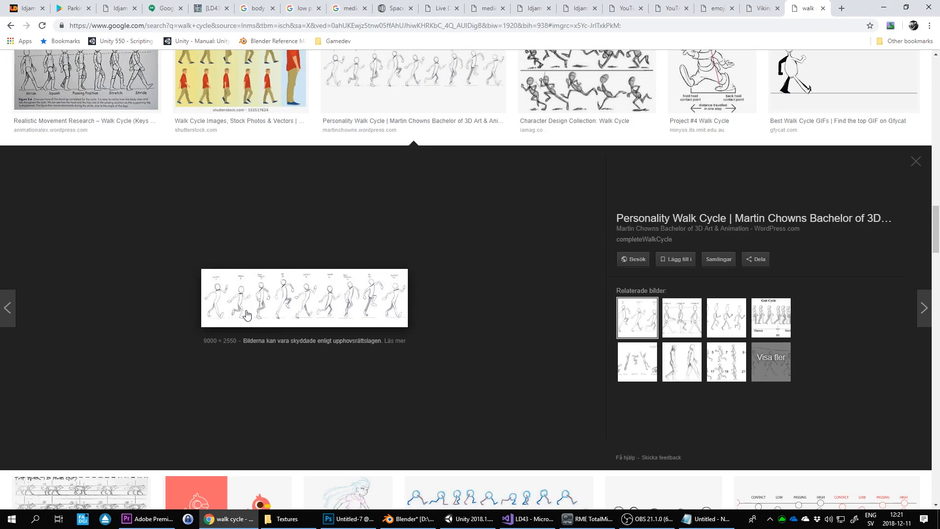
left_click(408, 518)
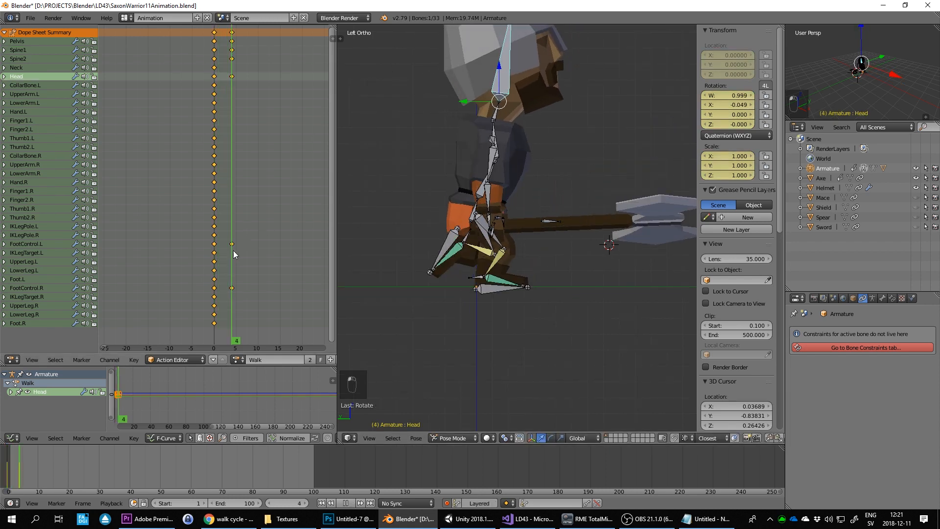
key("Left")
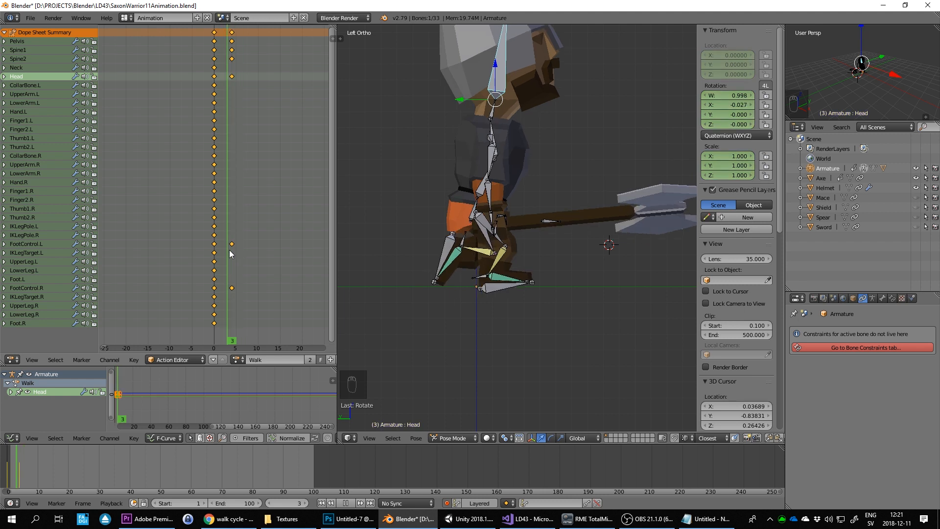
left_click(477, 288)
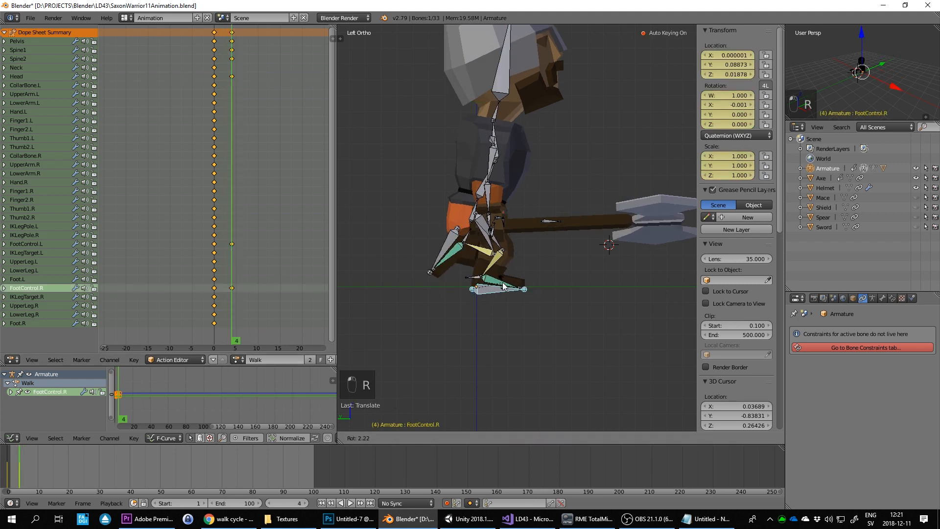
left_click(229, 518)
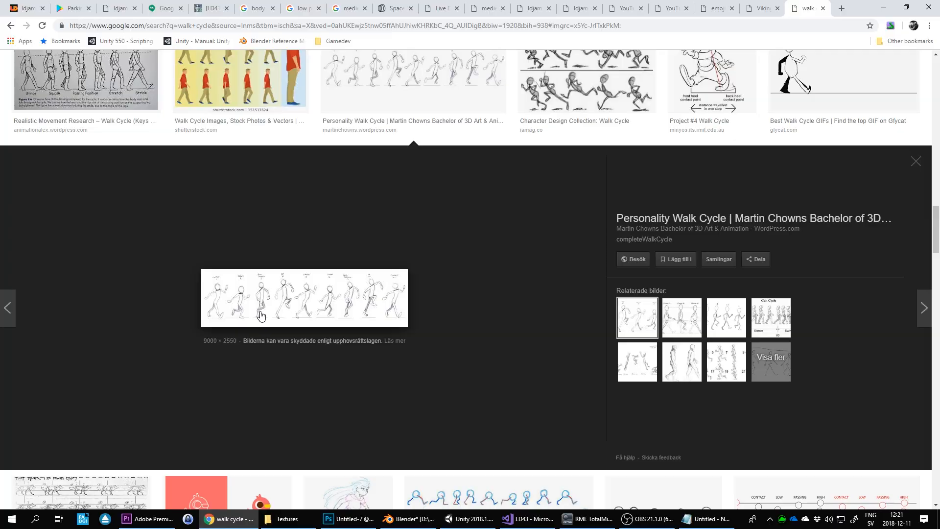
Revisit the frame 4 pose, stepping frames and comparing with the reference
left_click(411, 519)
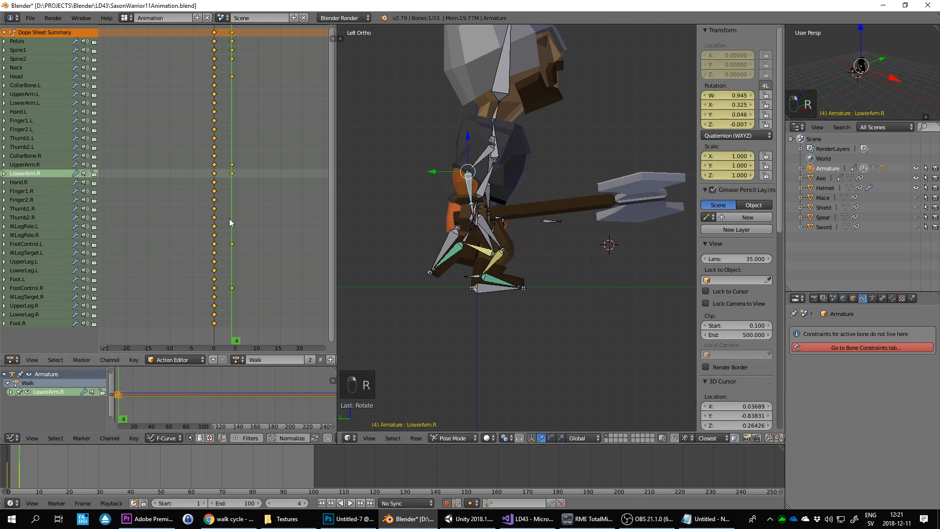
key("Left")
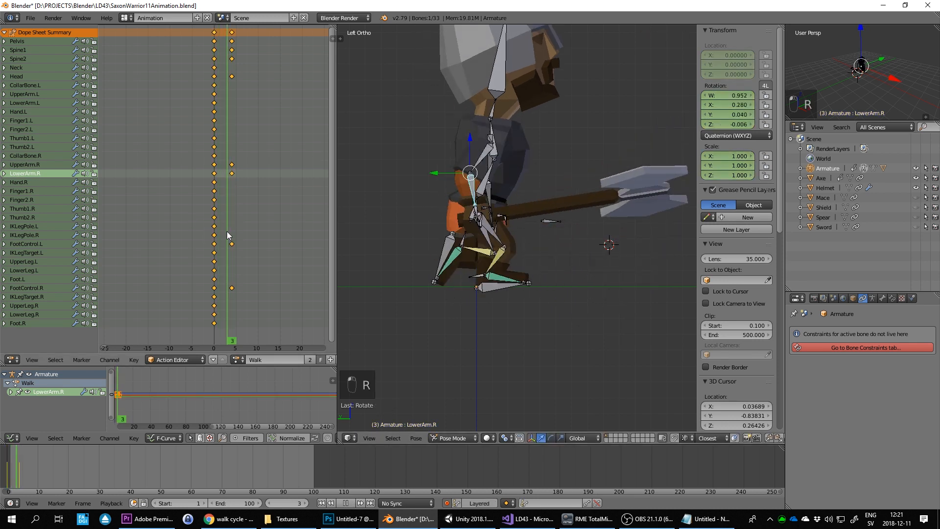
key("Right")
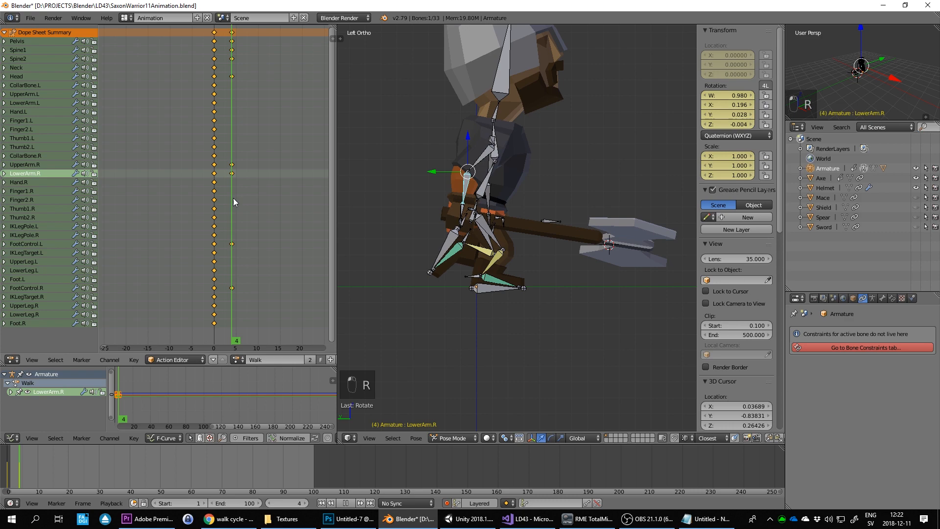
left_click(227, 518)
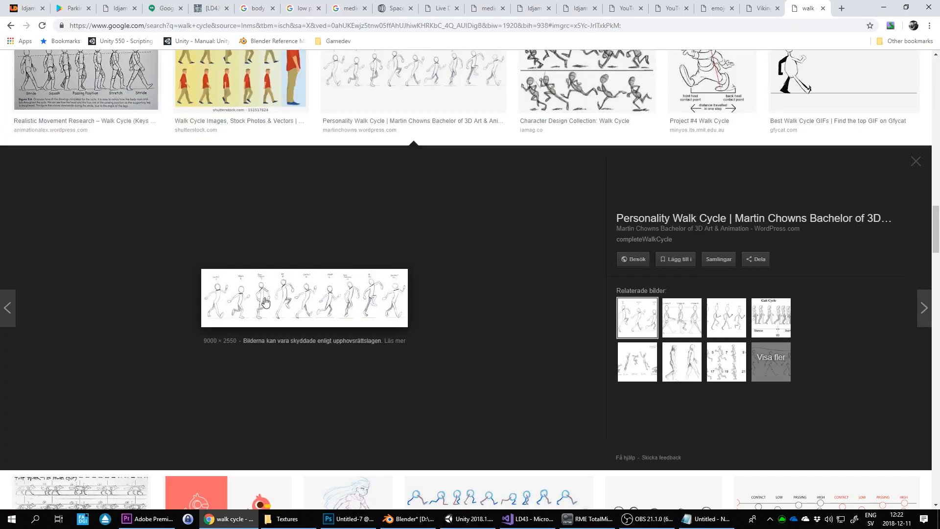
left_click(407, 518)
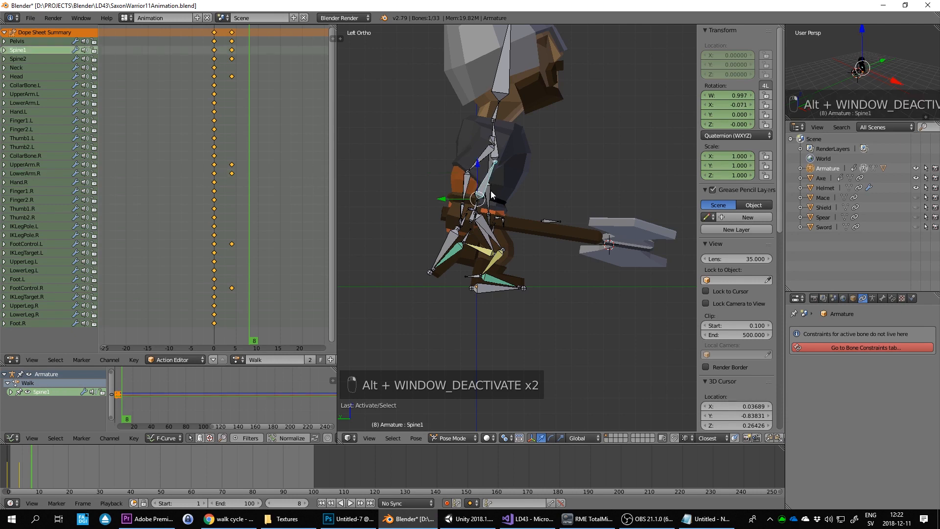
Rotate the left hand and reposition both foot controls for the frame 8 pose
left_click(486, 182)
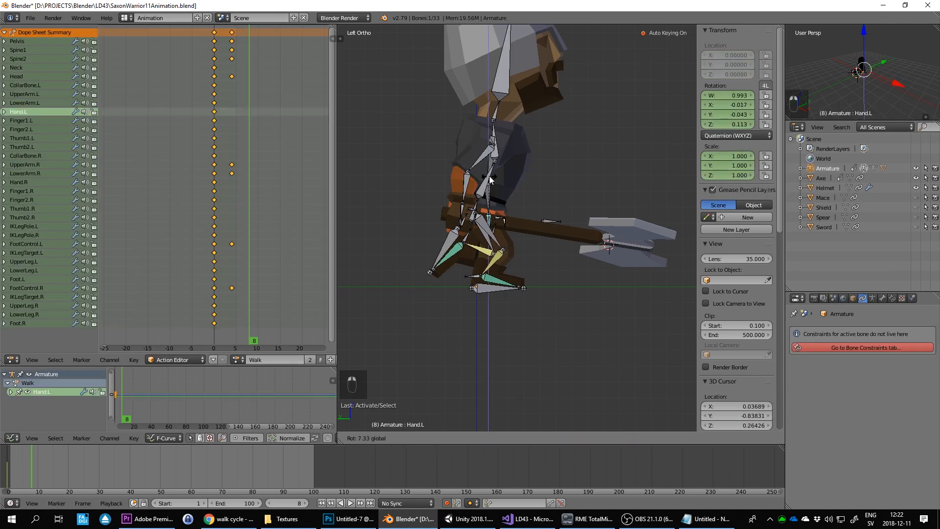
key("ctrl+z")
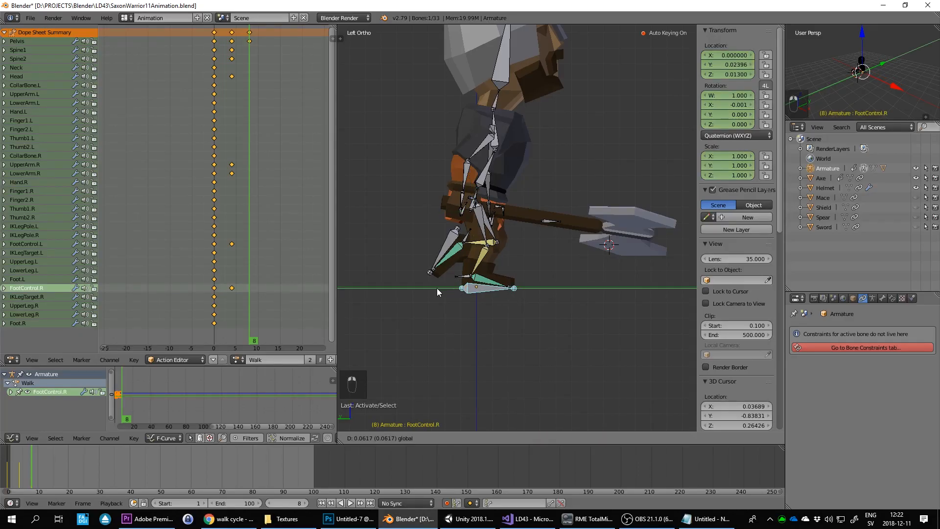
left_click(228, 519)
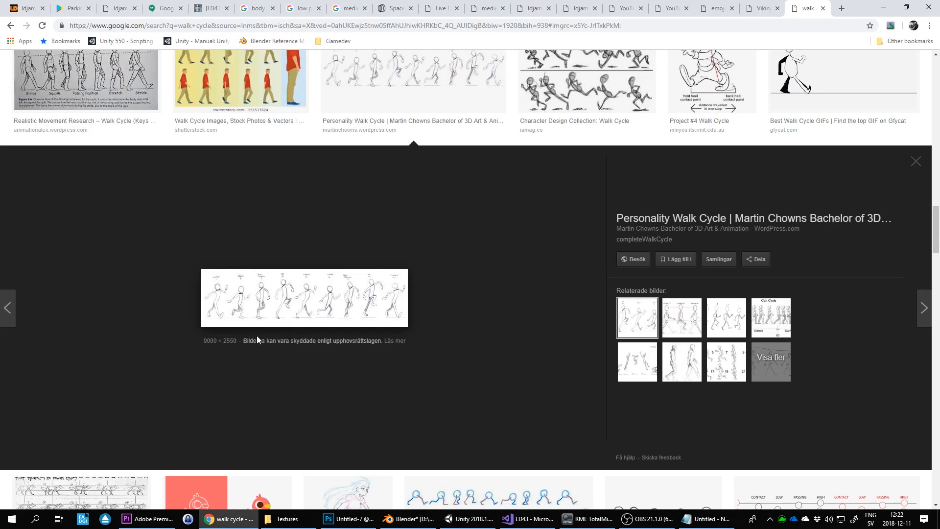
left_click(407, 519)
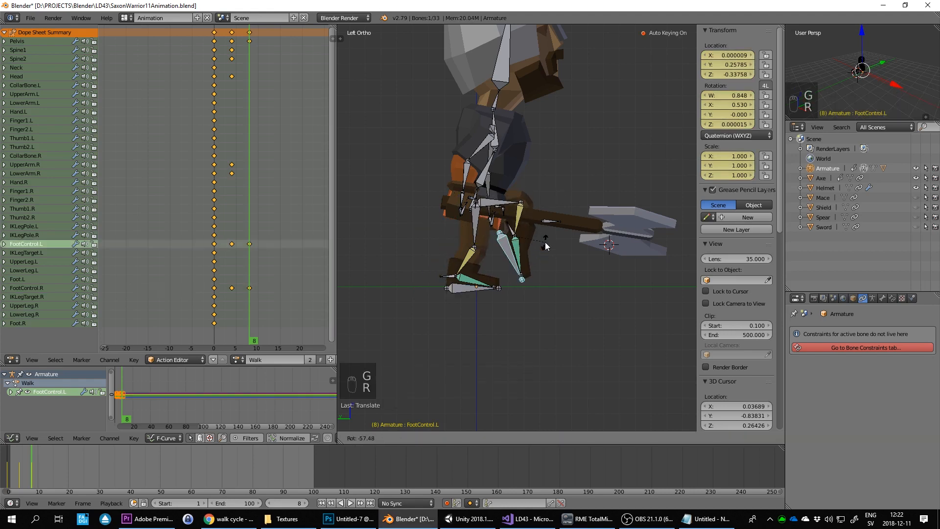
left_click(208, 519)
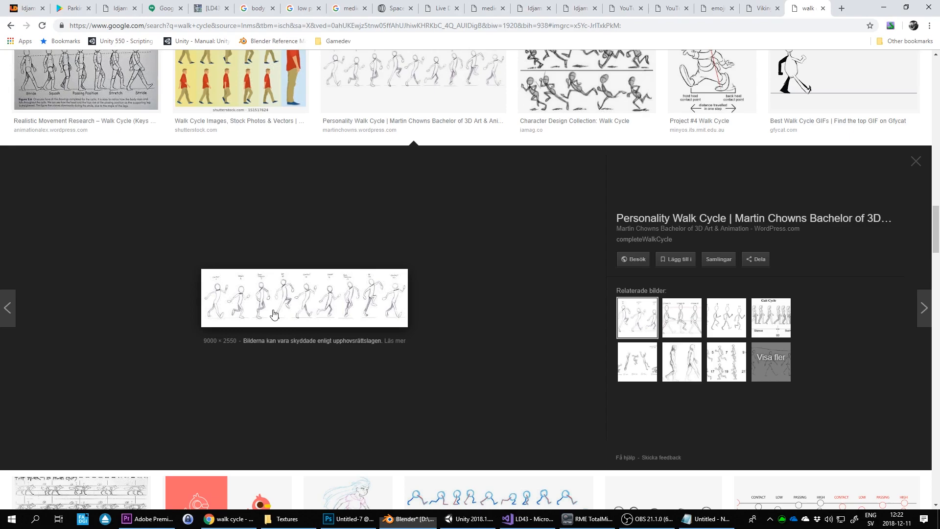
left_click(409, 519)
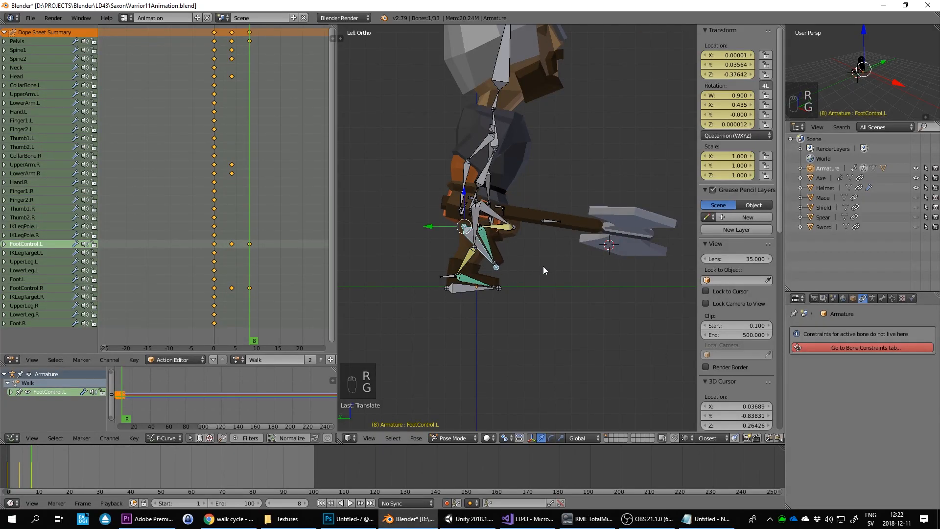
key("r")
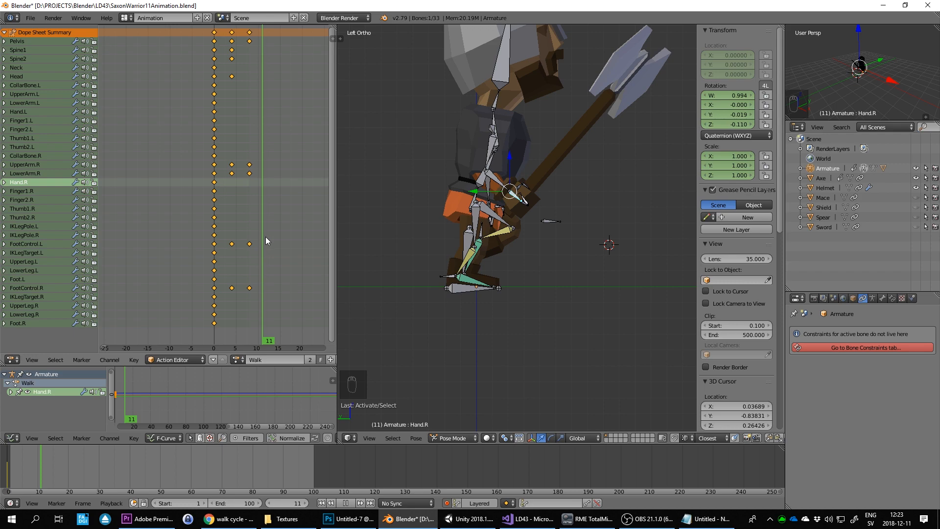
Swing FootControl.R back for the frame 12 pose, checking the reference
left_click(228, 519)
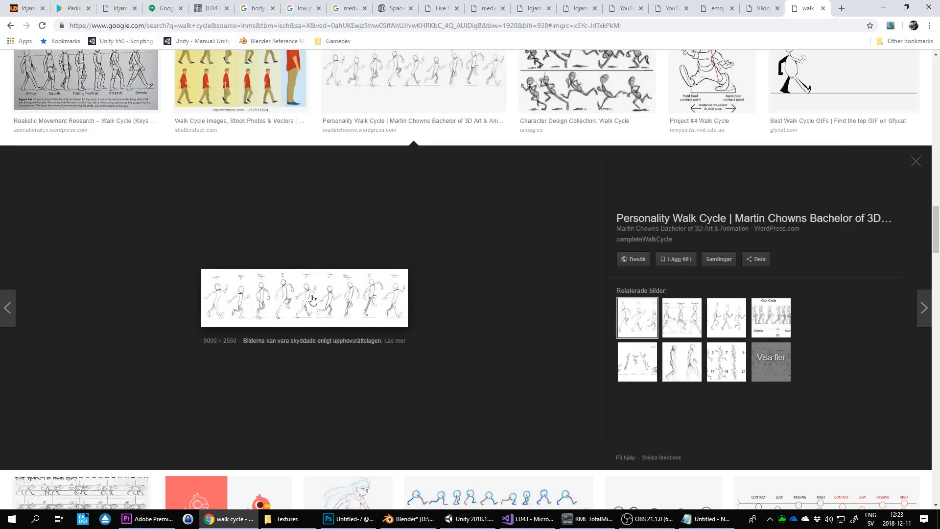
left_click(407, 518)
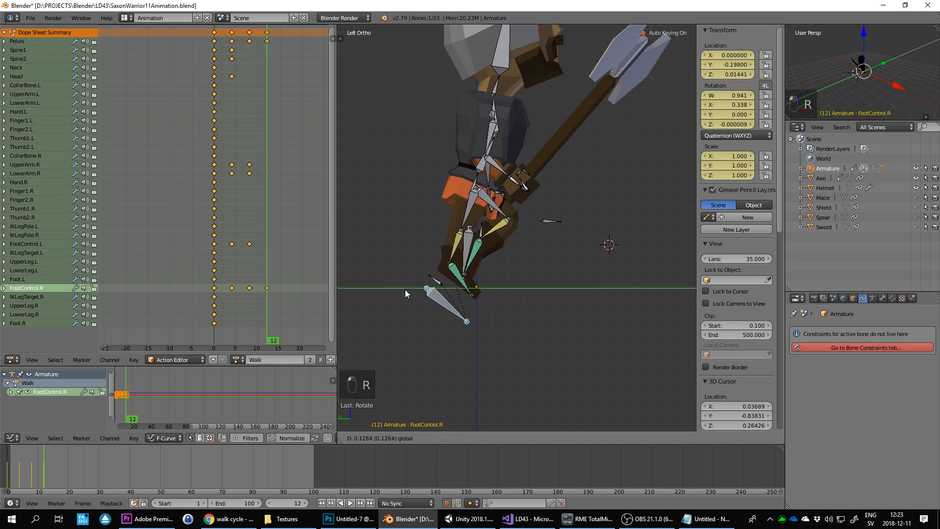
left_click(227, 519)
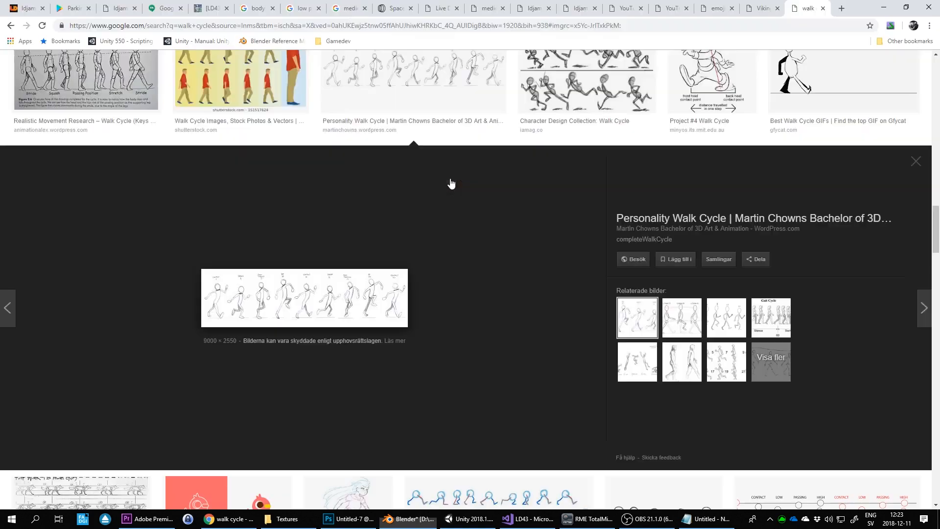
left_click(406, 519)
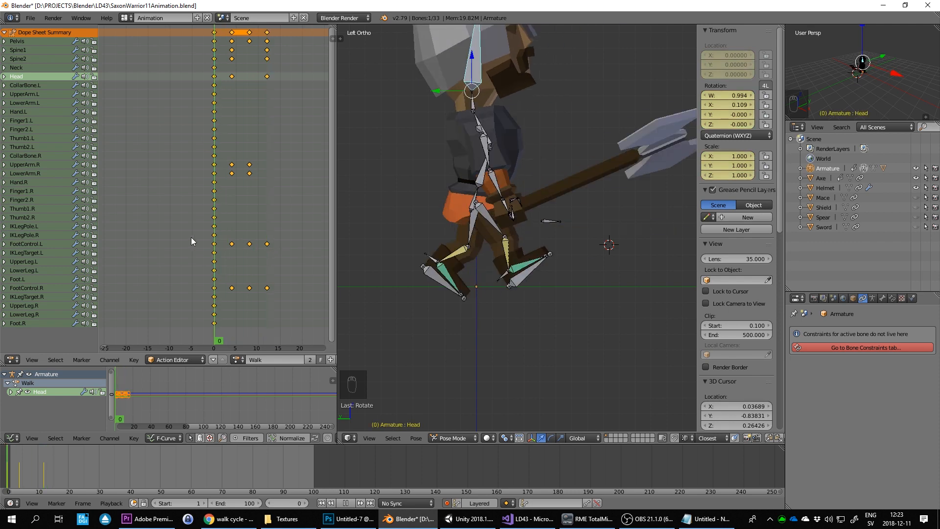
Rotate the left forearm and right upper arm at frame 4 for arm swing
left_click(284, 246)
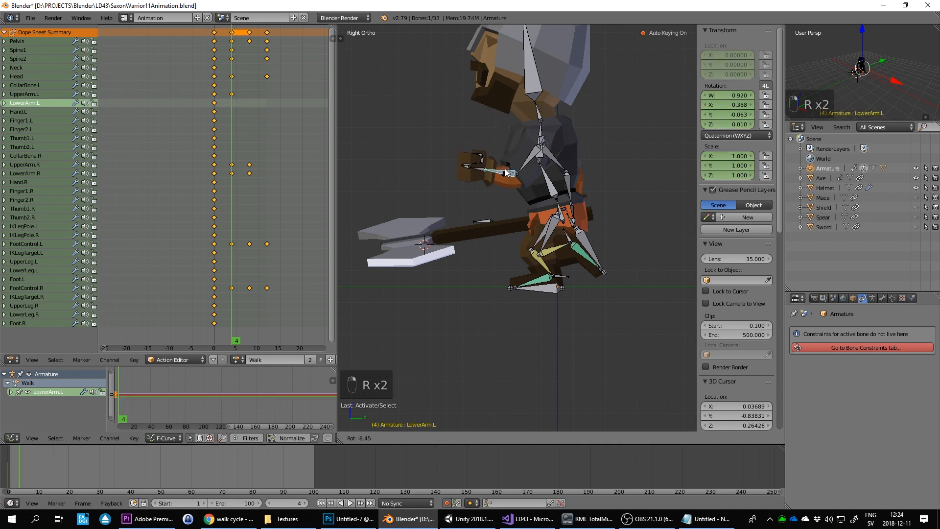
left_click(227, 519)
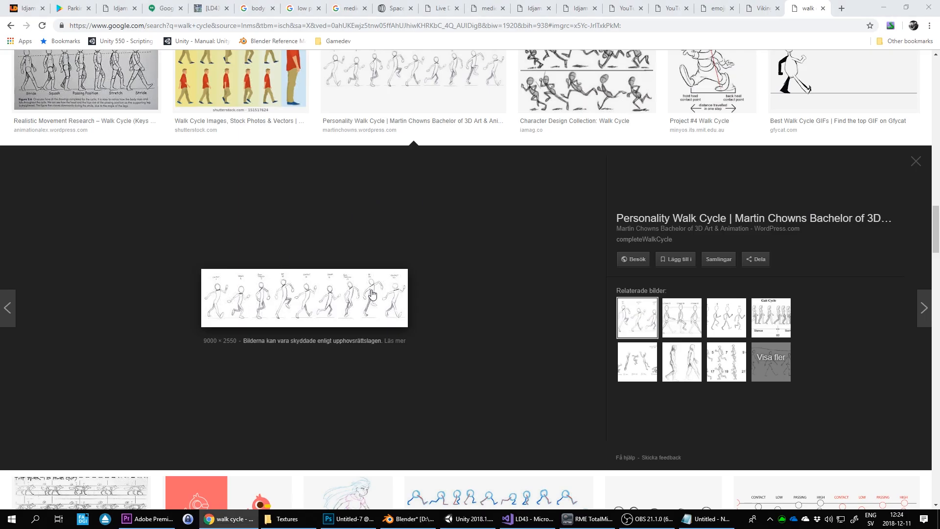
left_click(407, 518)
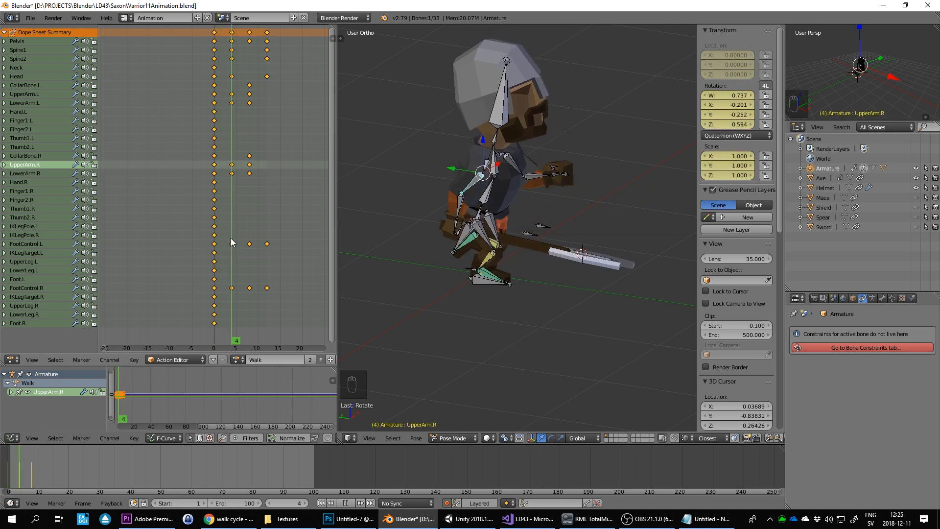
key("KP_3")
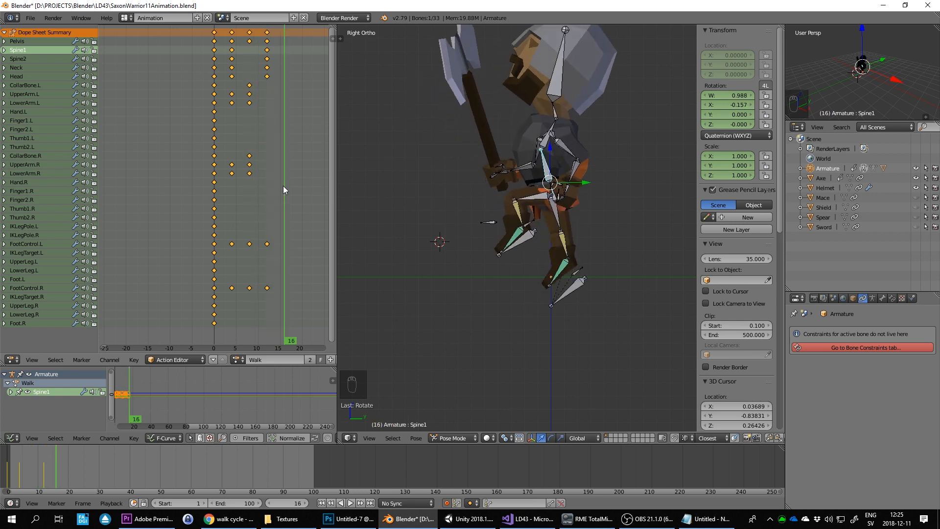
Copy the frame 0 pose of every bone and paste it onto frame 16
left_click(226, 518)
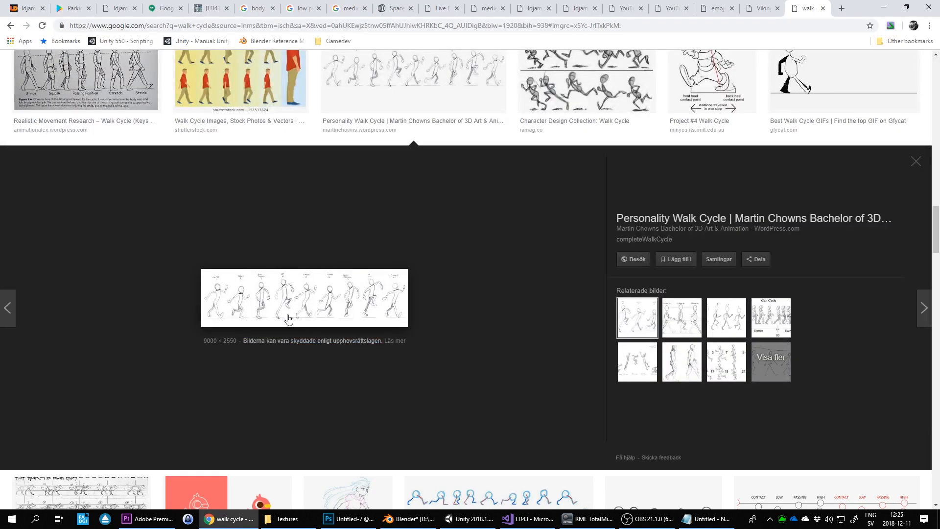
left_click(407, 519)
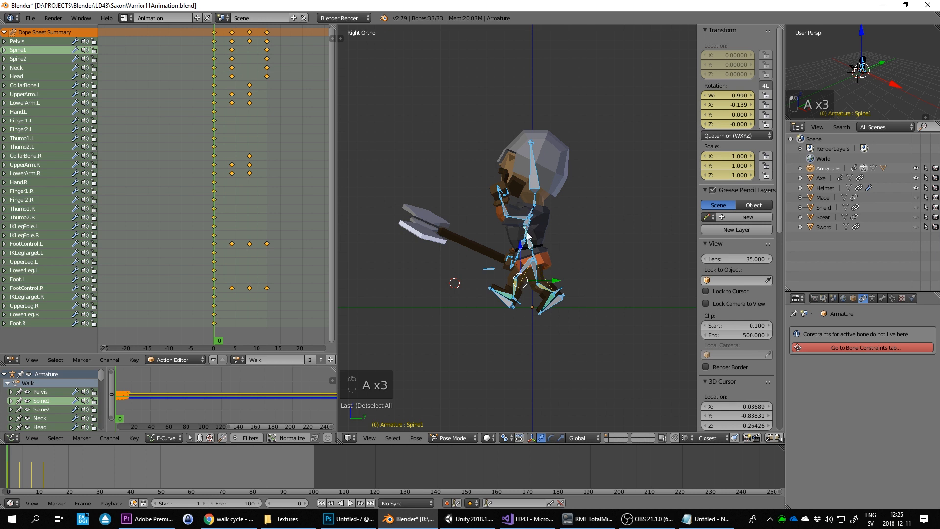
key("ctrl+c")
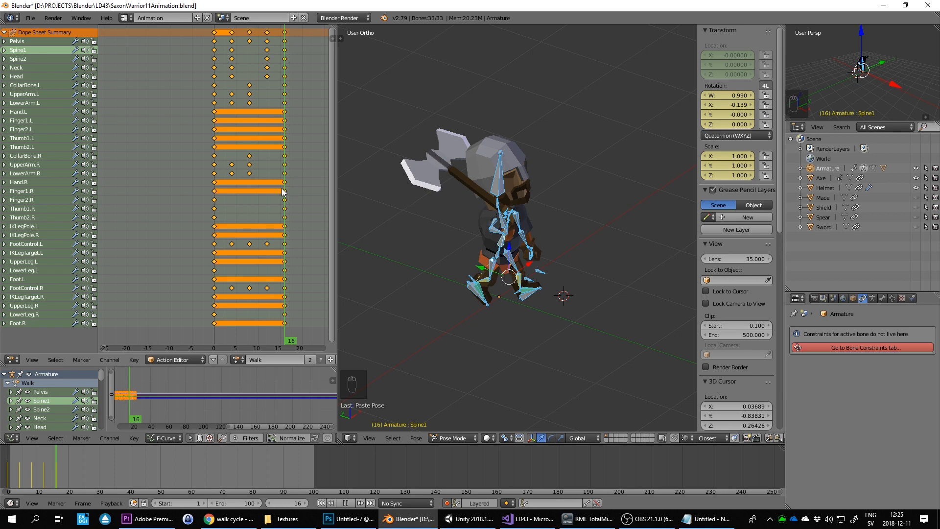
left_click(212, 341)
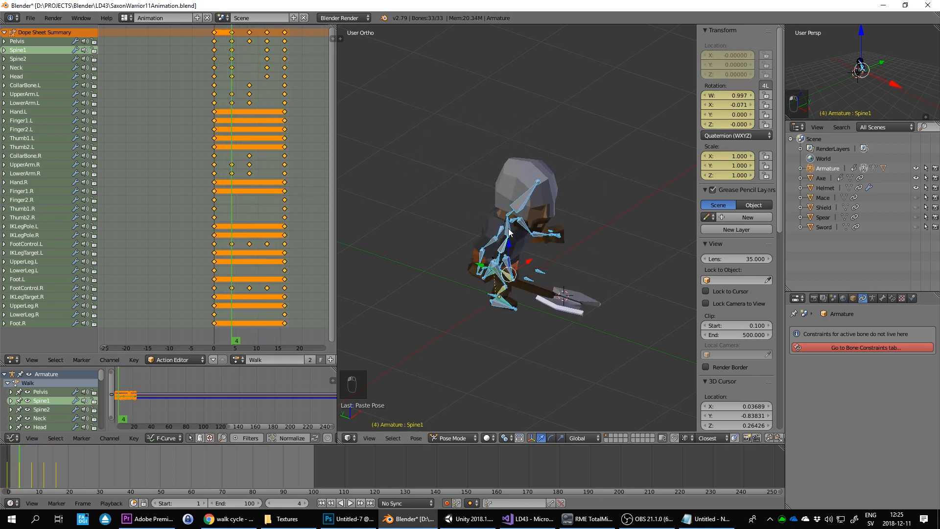
key("ctrl+c")
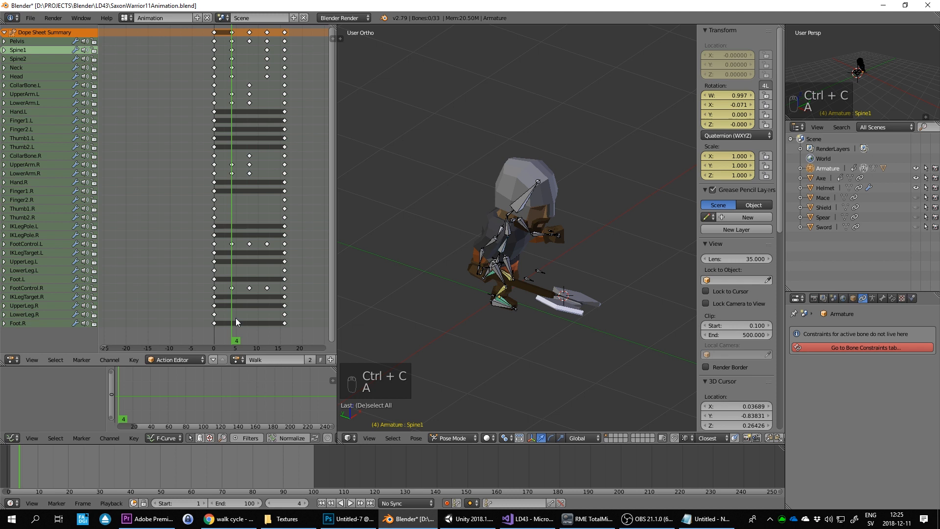
Copy the frame 4 pose of the Pelvis, Spine1, Head and upper arms, and paste it flipped at frame 20
left_click_drag(227, 33, 234, 323)
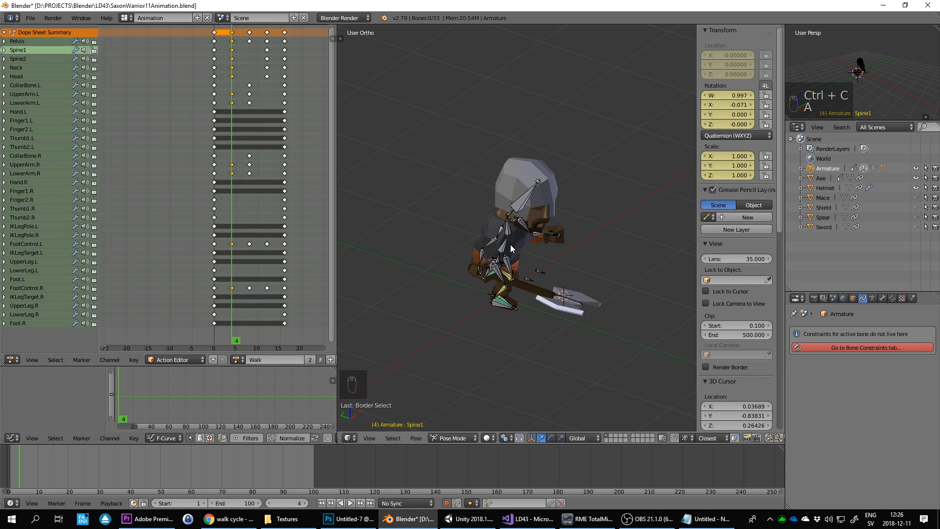
mouse_move(509, 256)
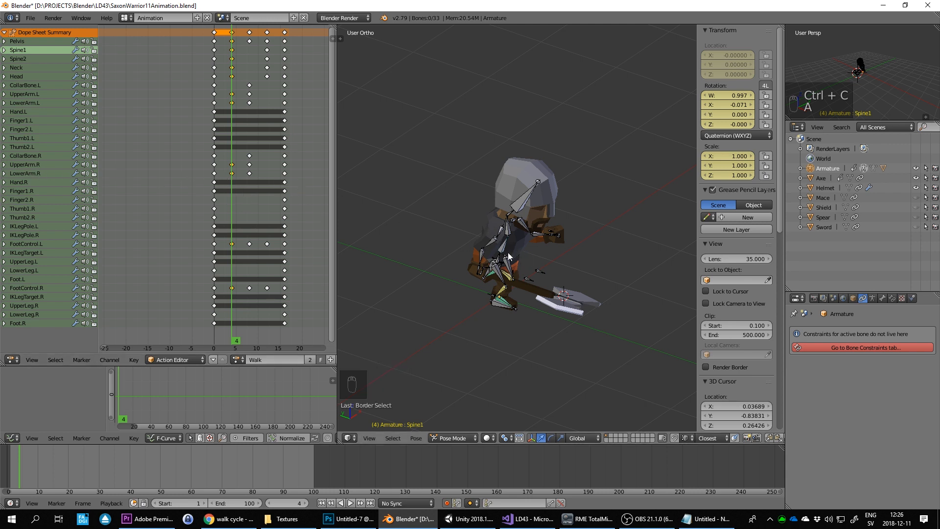
left_click(24, 165)
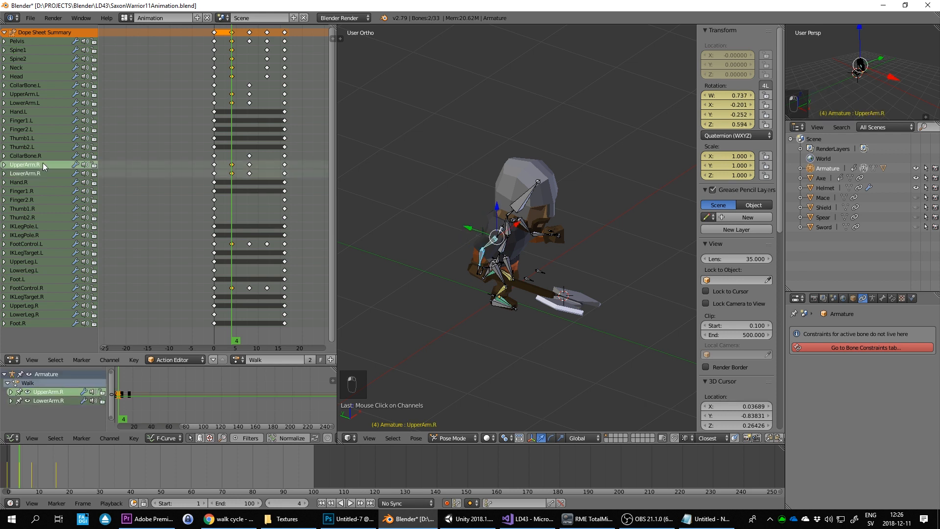
left_click(25, 94)
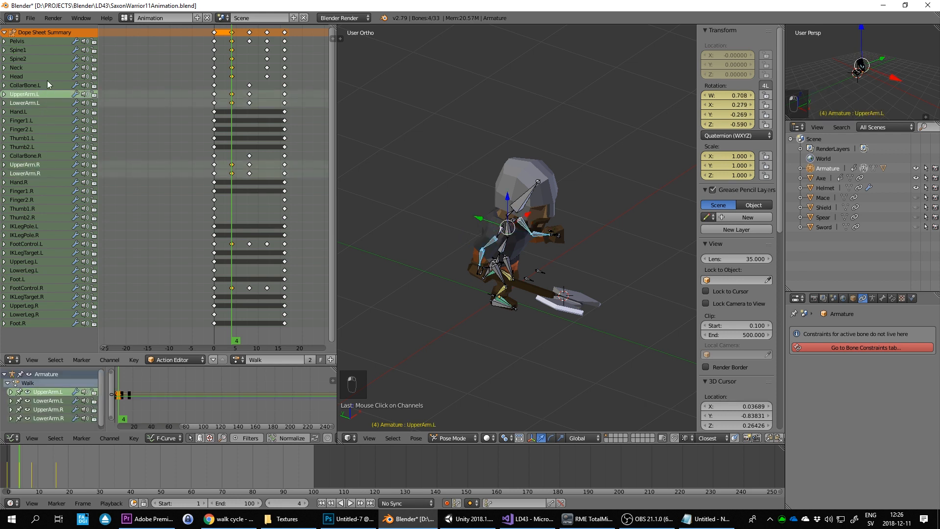
left_click(16, 76)
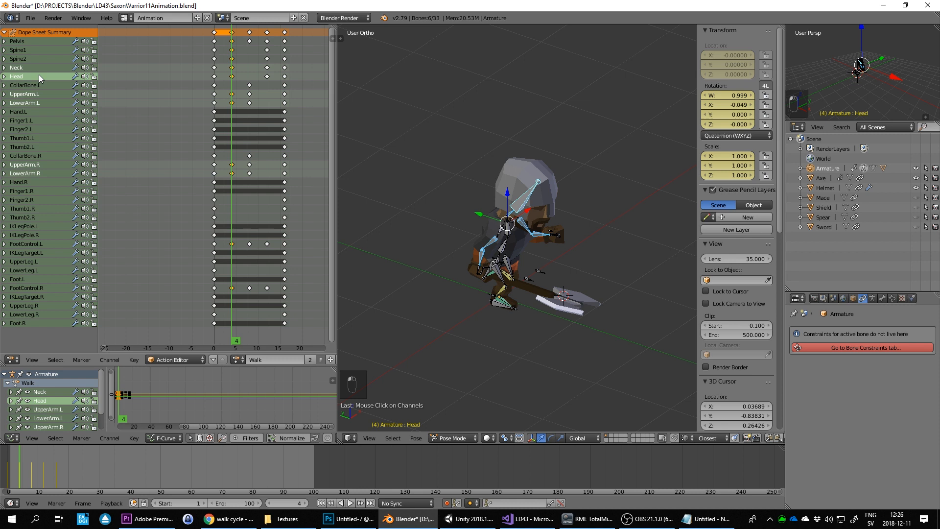
left_click(18, 50)
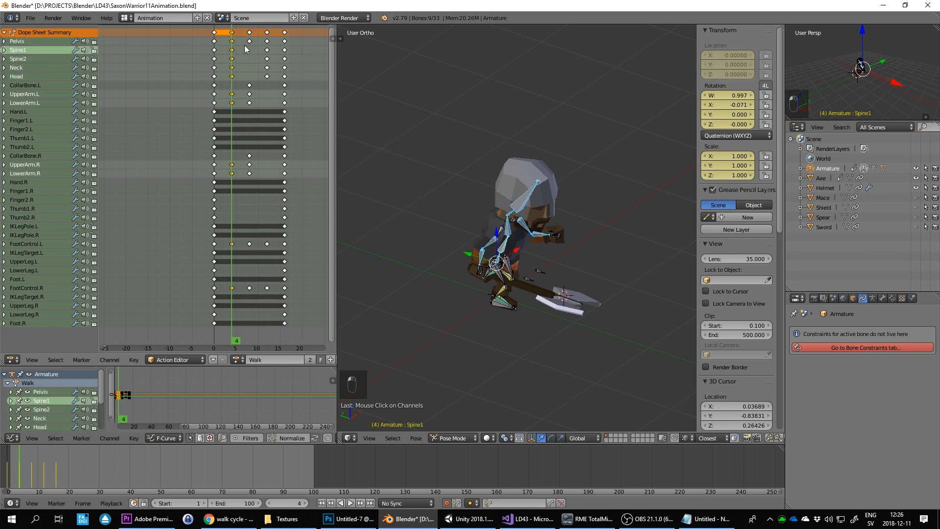
left_click(42, 243)
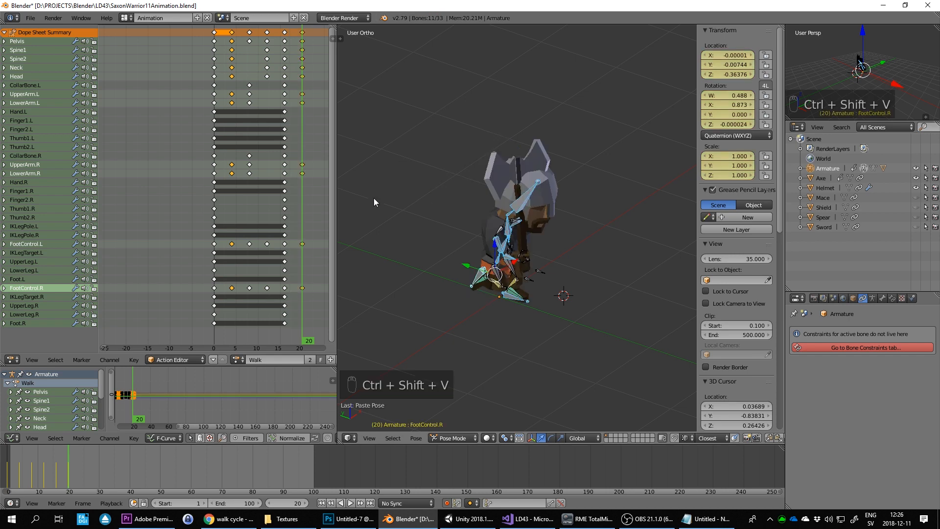
mouse_move(232, 128)
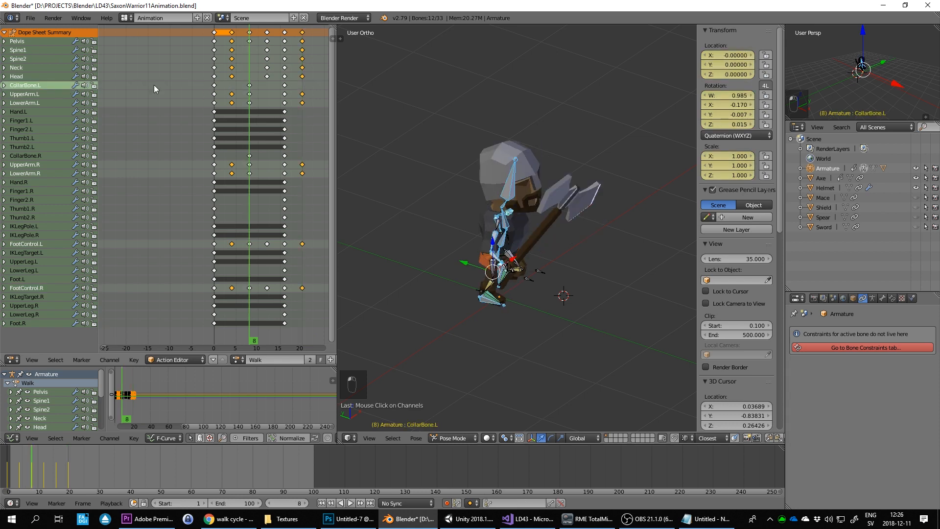
left_click(24, 155)
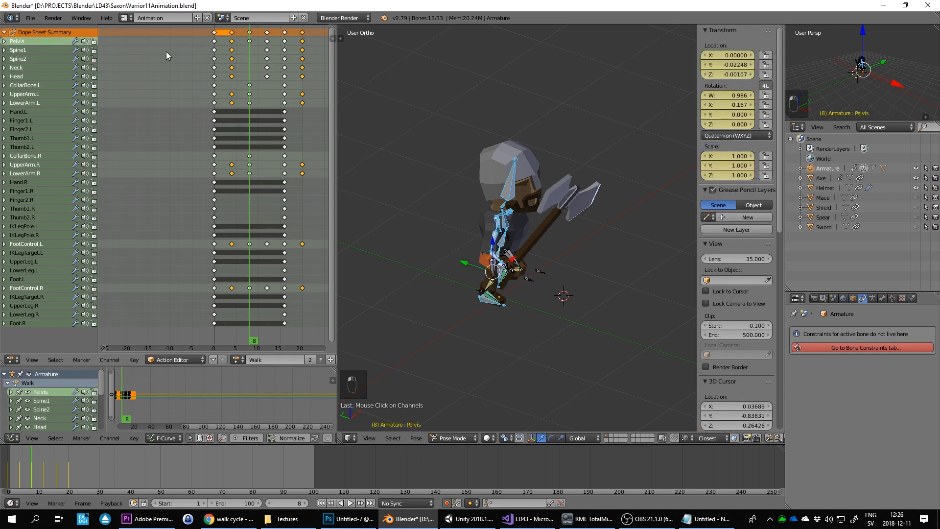
mouse_move(534, 240)
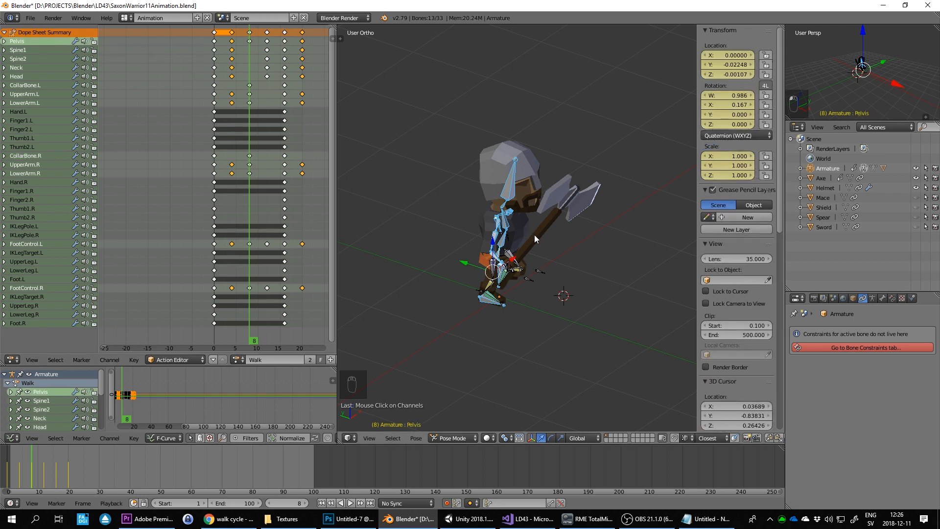
key("ctrl+c")
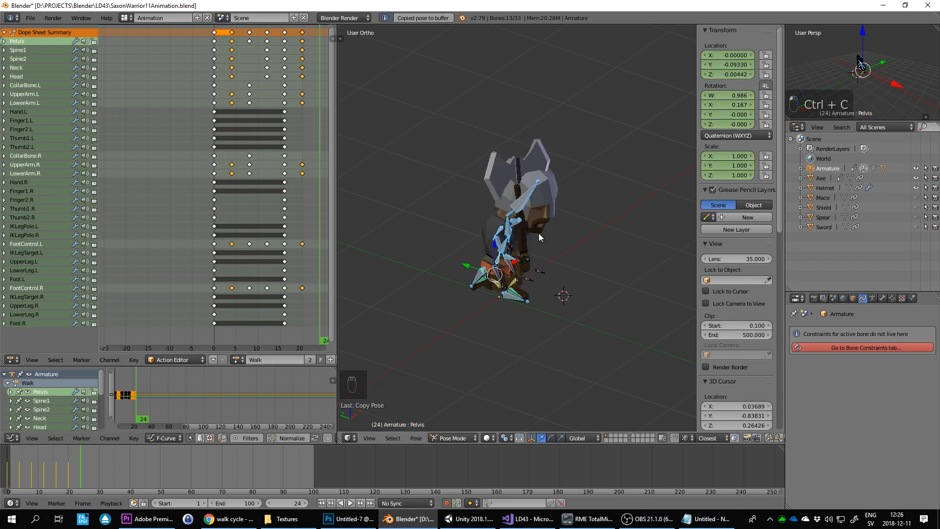
key("ctrl+shift+v")
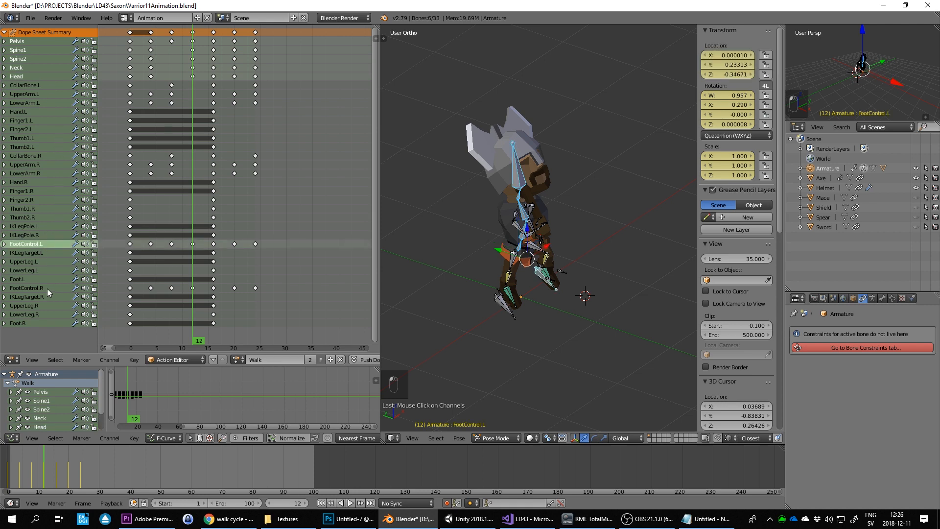
Paste the starting pose at frame 32 to close the loop, then play the Walk action back
left_click(27, 287)
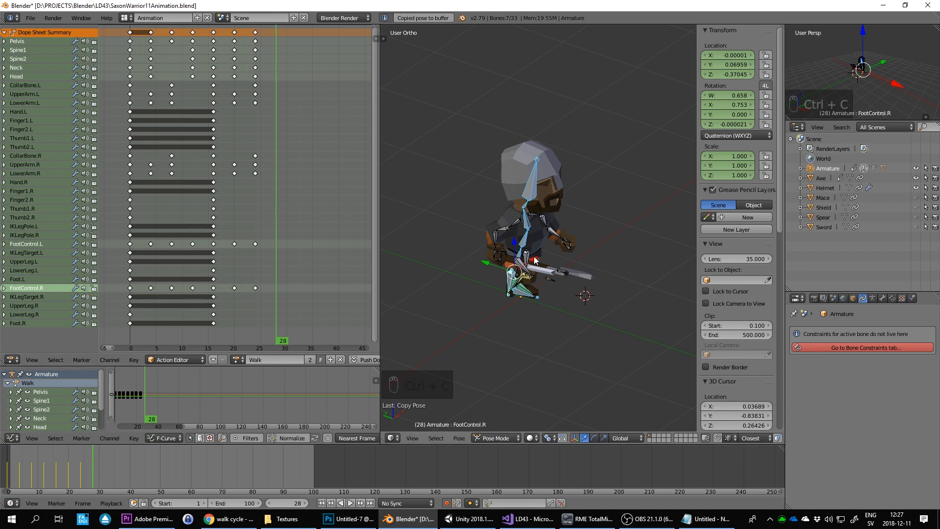
key("ctrl+shift+v")
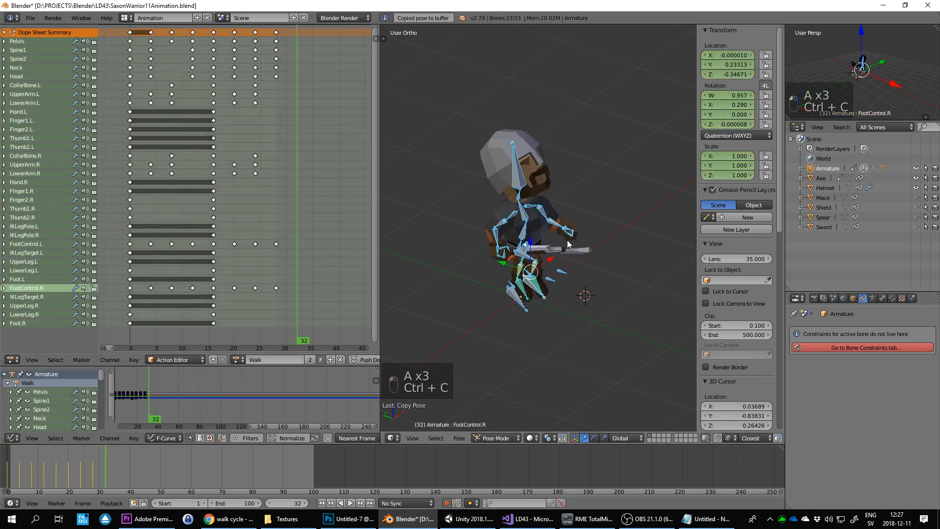
key("ctrl+shift+v")
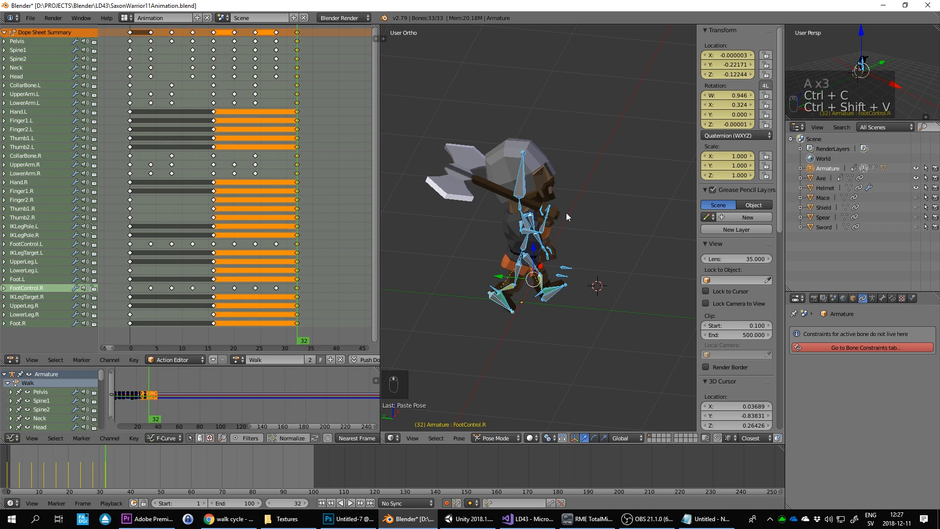
key("ctrl+z")
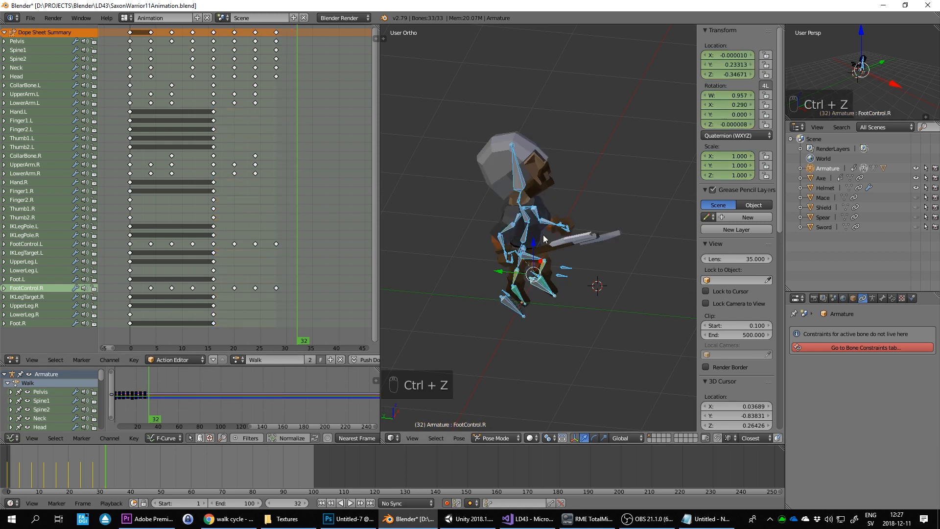
key("ctrl+v")
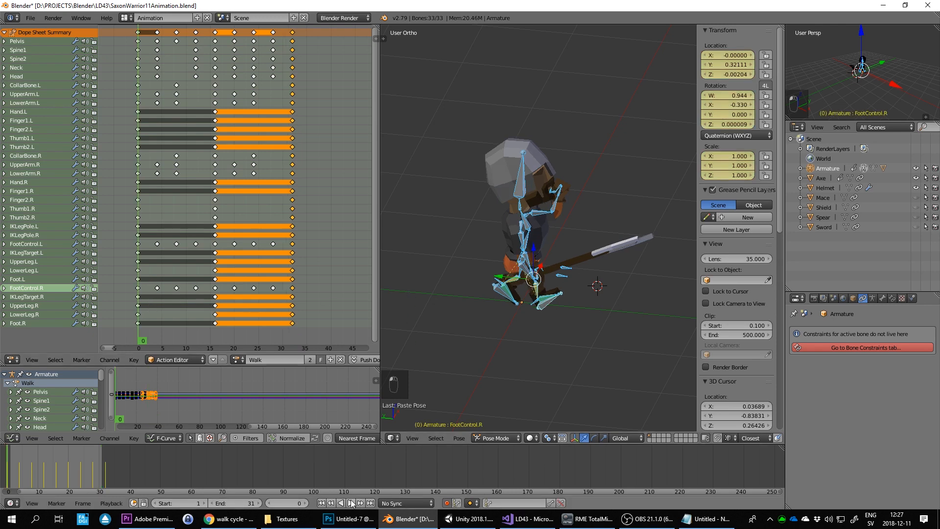
left_click(350, 502)
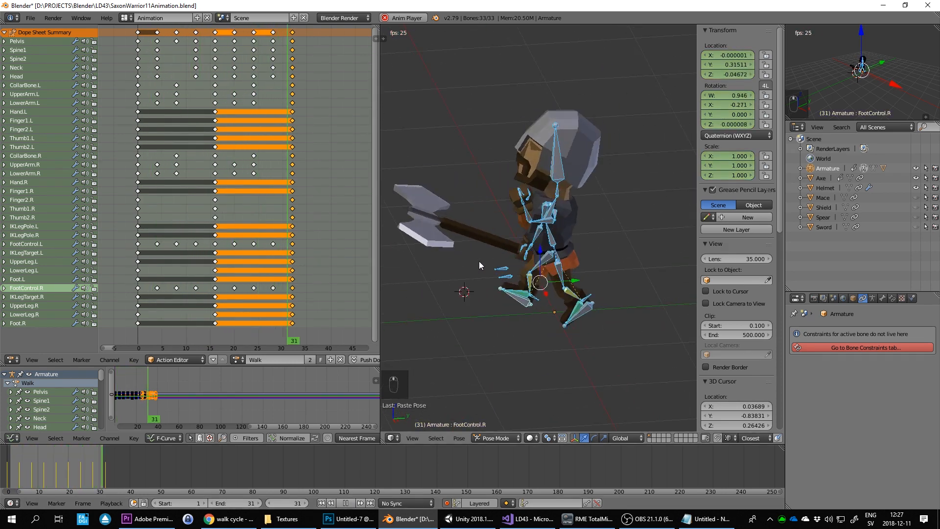
Switch to the Numpad 1 front view and stop the walk cycle playback
key("NUMPAD_1")
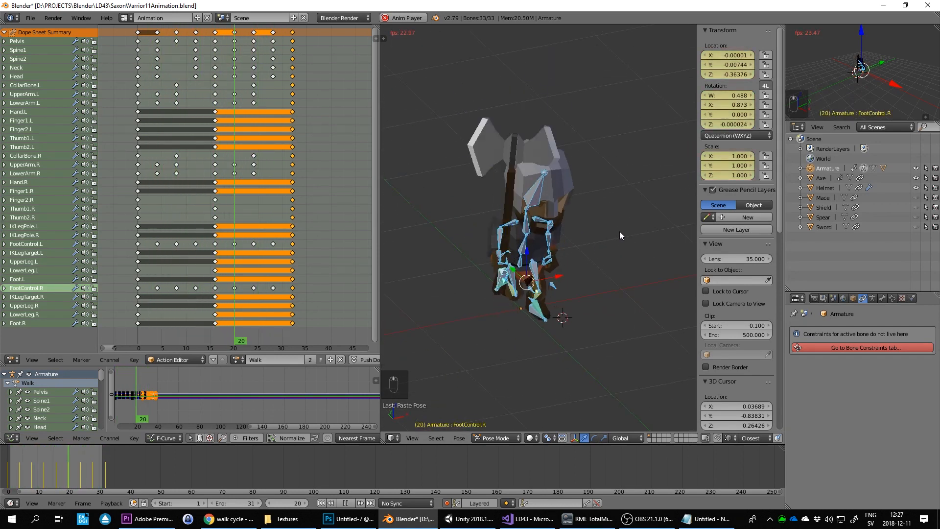
key("space")
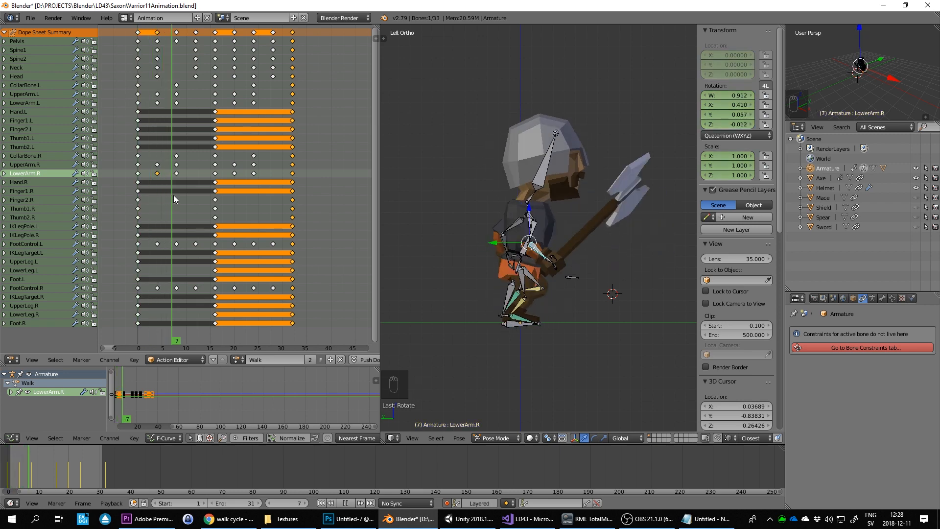
Copy the UpperArm.R and LowerArm.R pose from frame 12 to frame 16, then rotate the arm
left_click(207, 348)
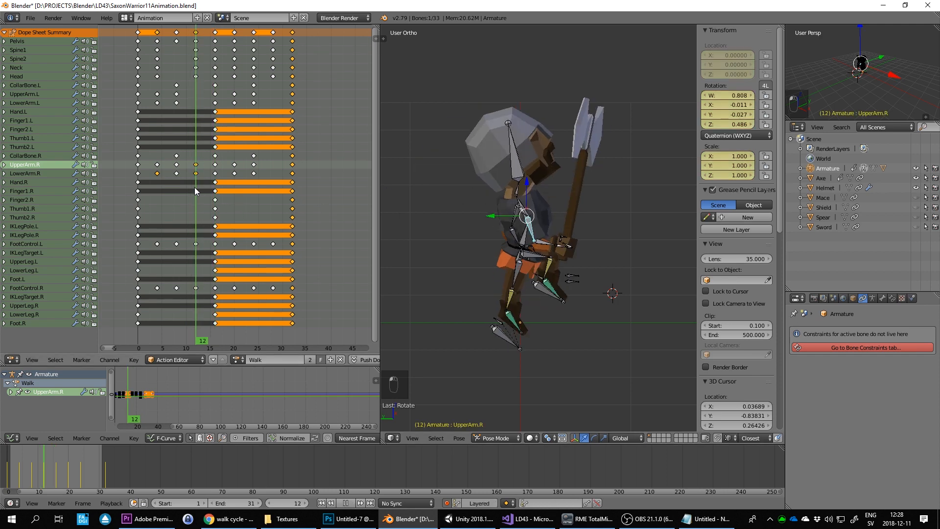
left_click(534, 243)
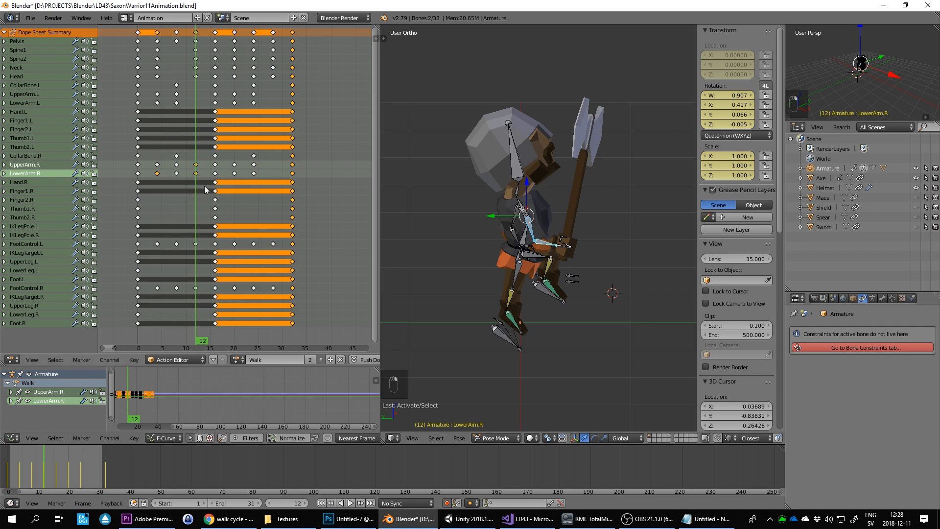
key("ctrl+c")
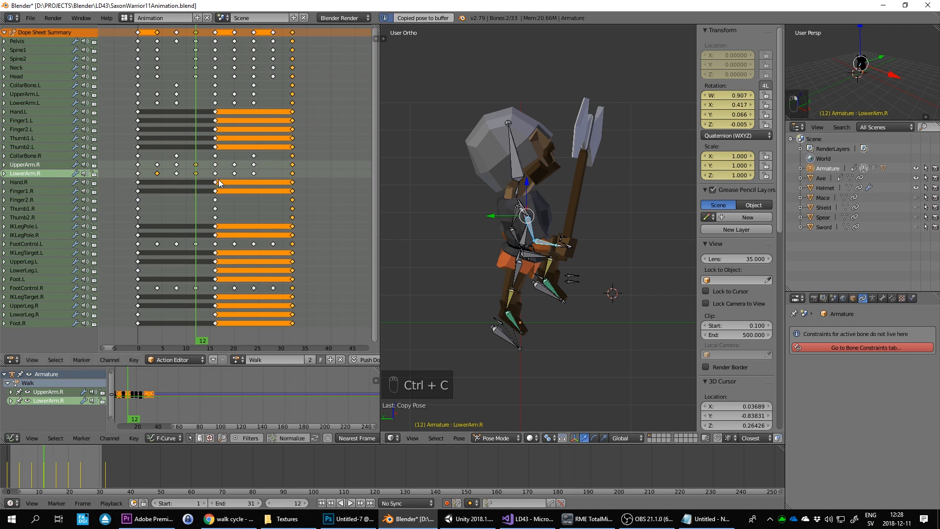
key("ctrl+v")
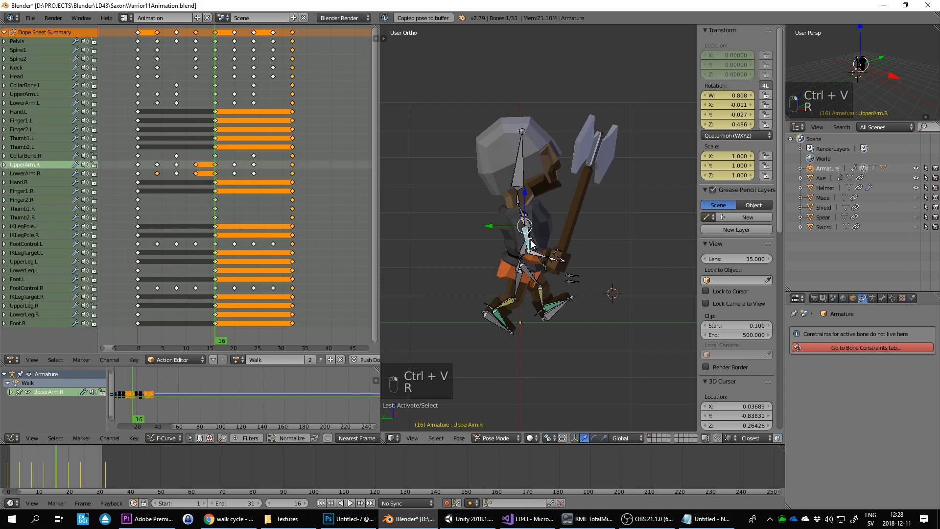
key("r")
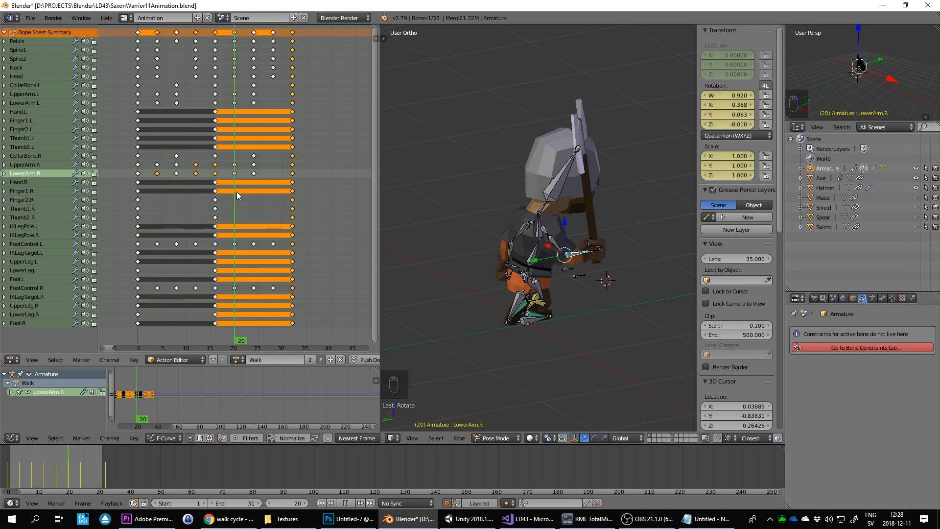
key("KP_3")
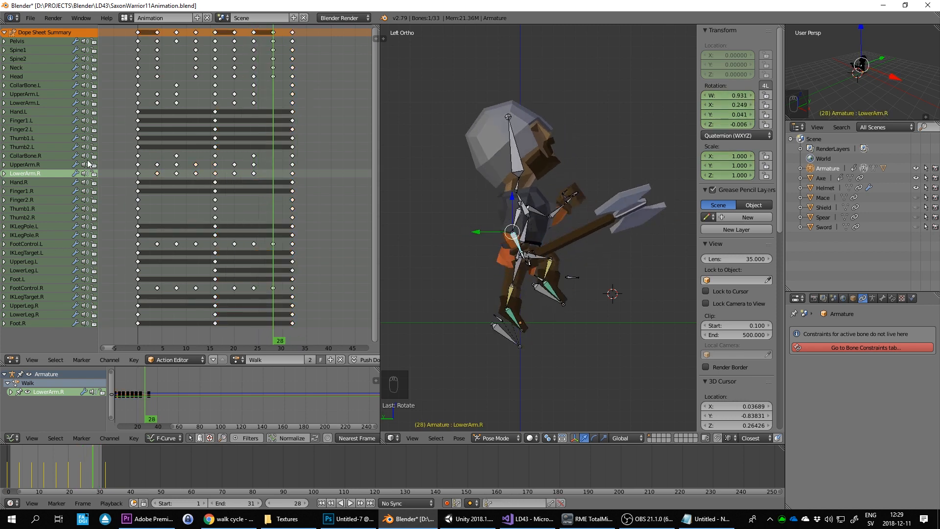
Select all of the warrior's bones at frame 28 and copy their pose
left_click(25, 164)
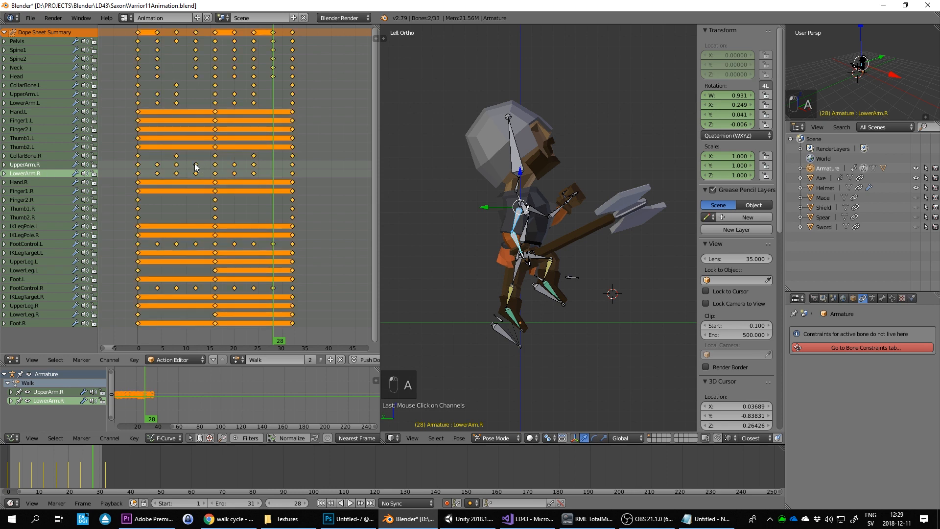
key("a")
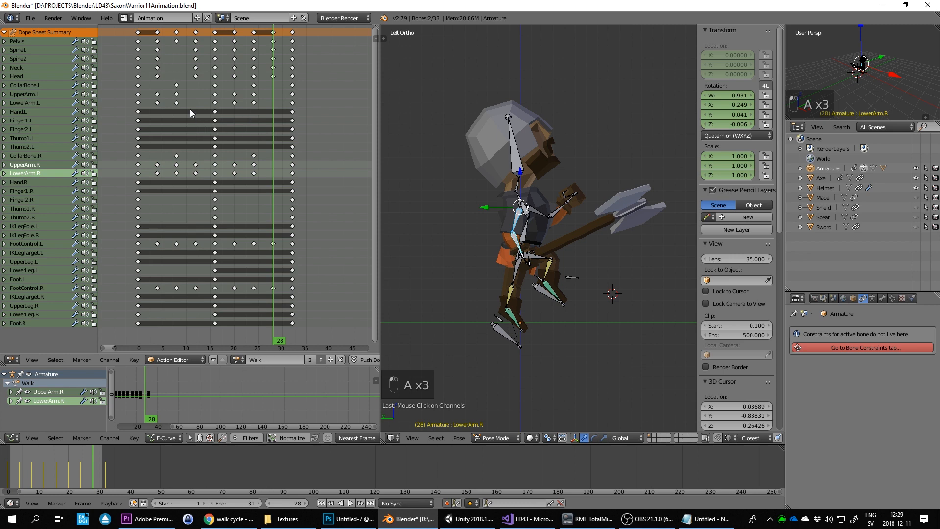
left_click(25, 94)
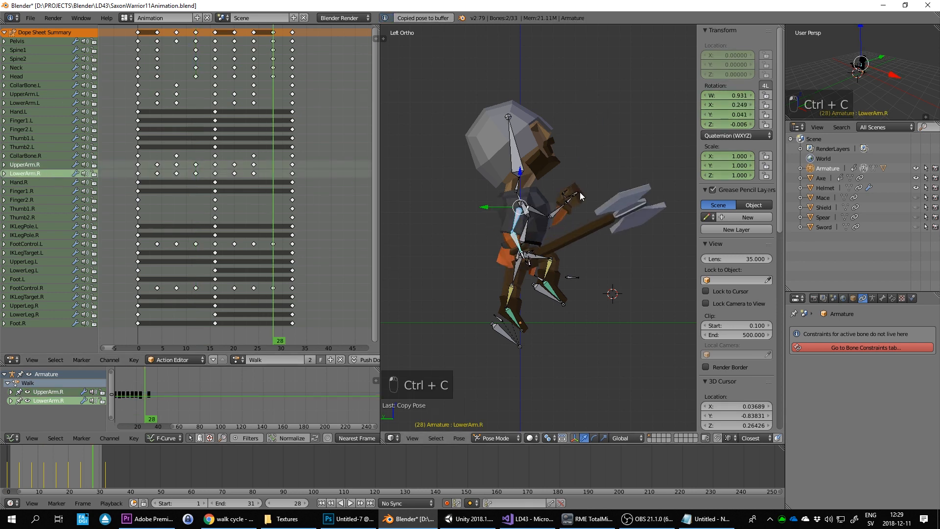
key("ctrl+shift+v")
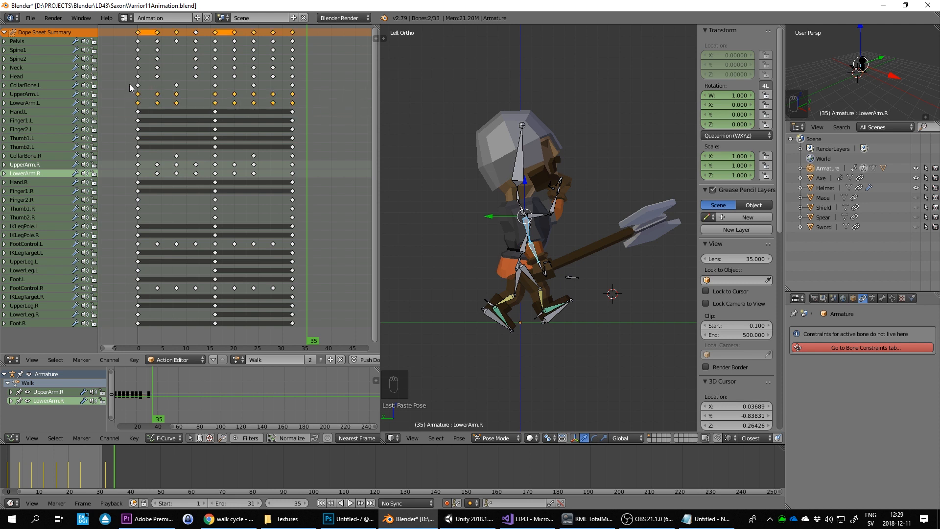
mouse_move(142, 89)
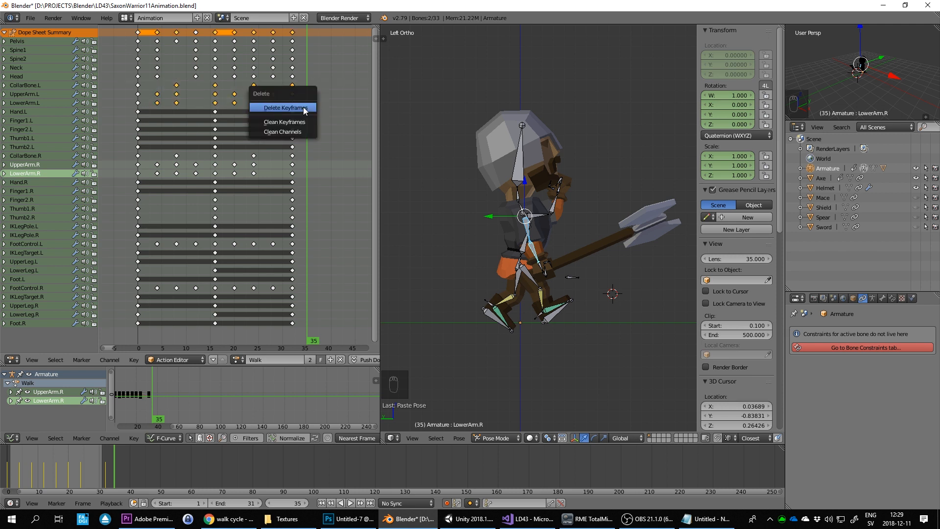
Delete the selected arm and collarbone keyframes and stop the playback
left_click(284, 107)
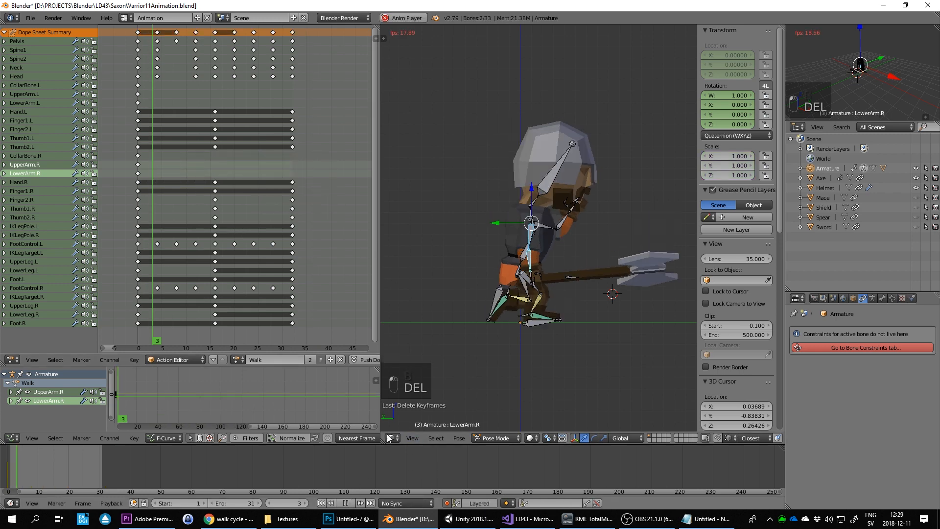
left_click(360, 503)
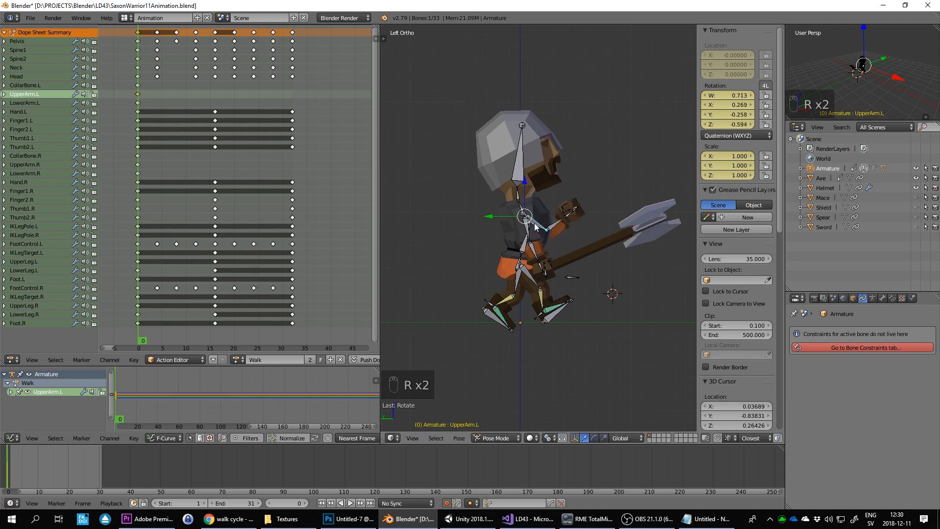
Pose the right forearm at frame 0, copy it, and try a mirrored paste
left_click(531, 234)
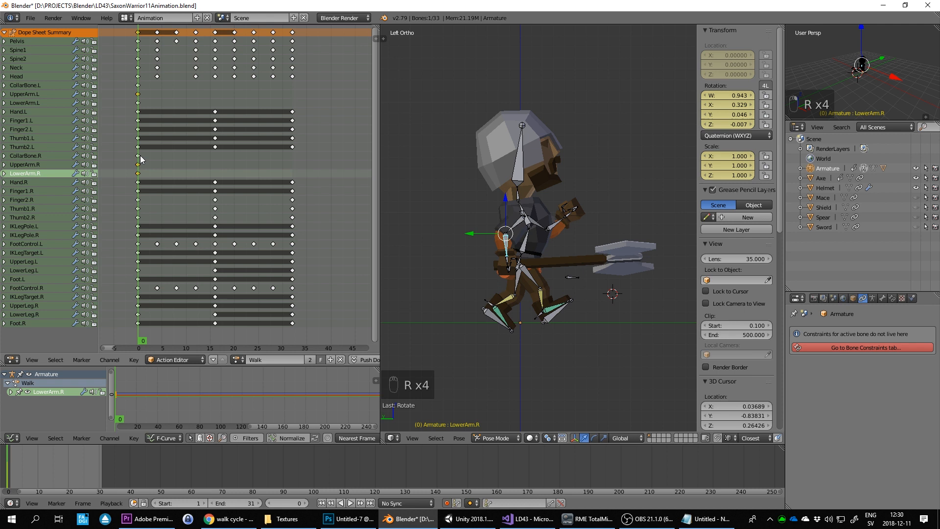
mouse_move(535, 229)
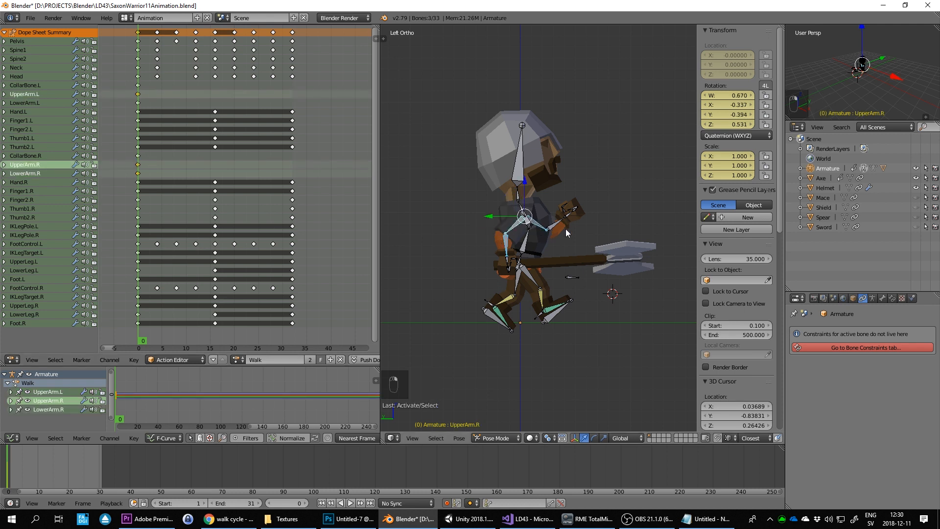
key("ctrl+c")
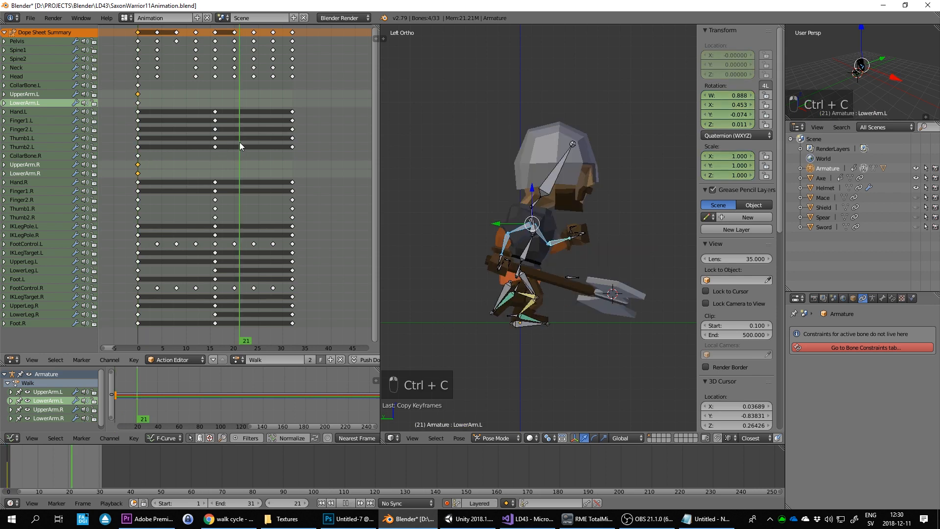
key("ctrl+shift+v")
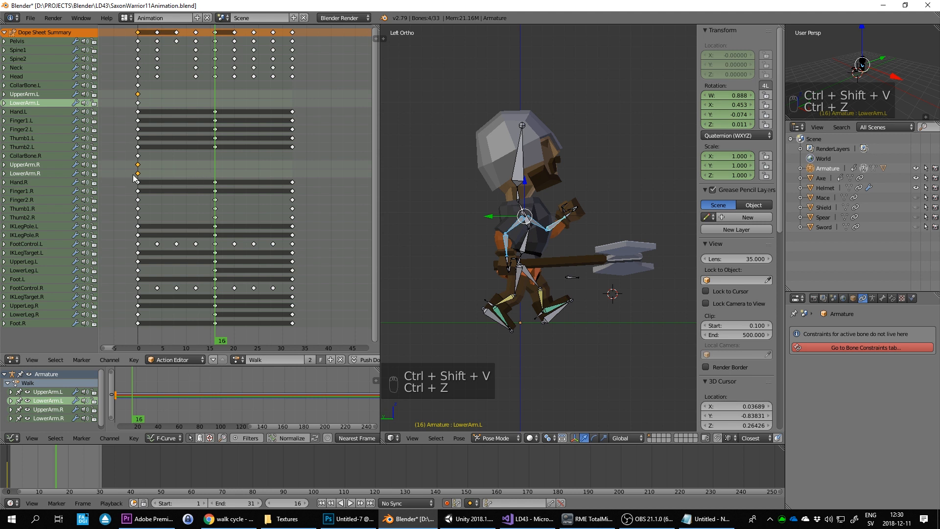
Select the CollarBone.L through arm channels and copy their frame-0 pose
left_click(25, 85)
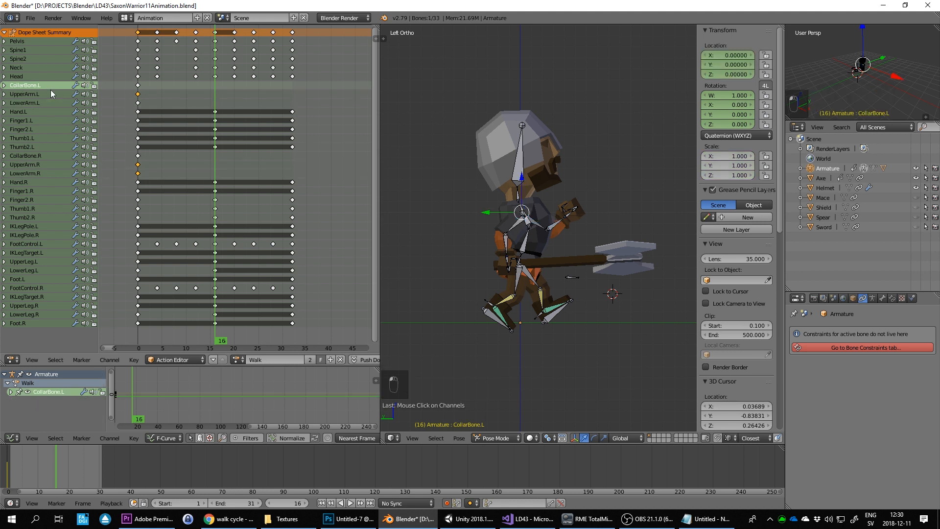
left_click(25, 102)
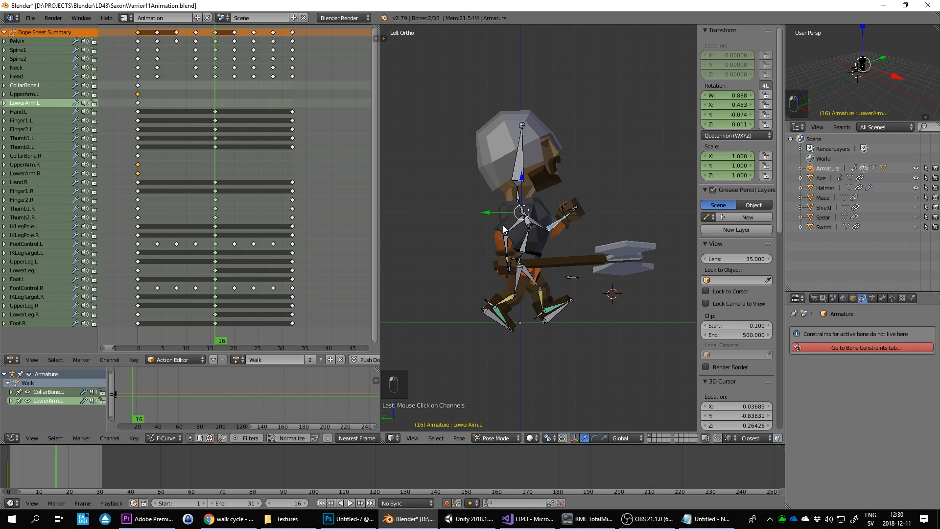
left_click(25, 85)
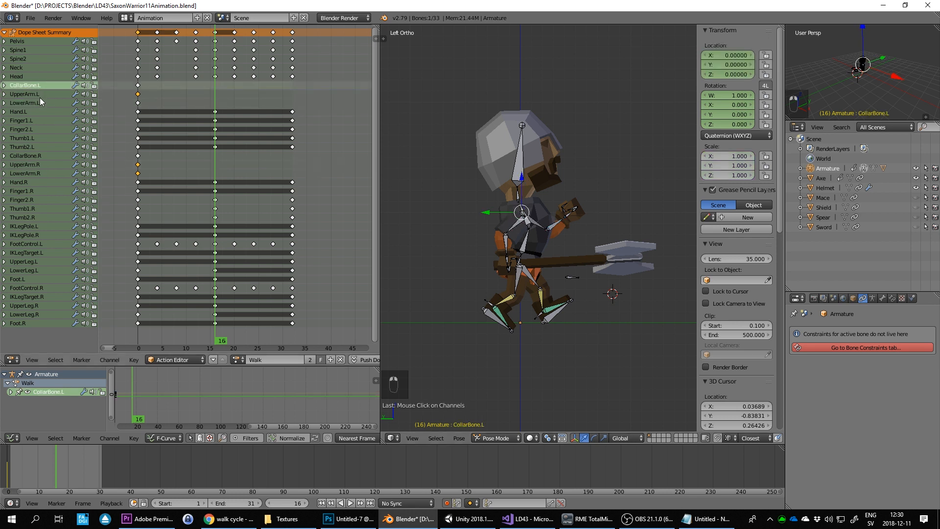
left_click(25, 165)
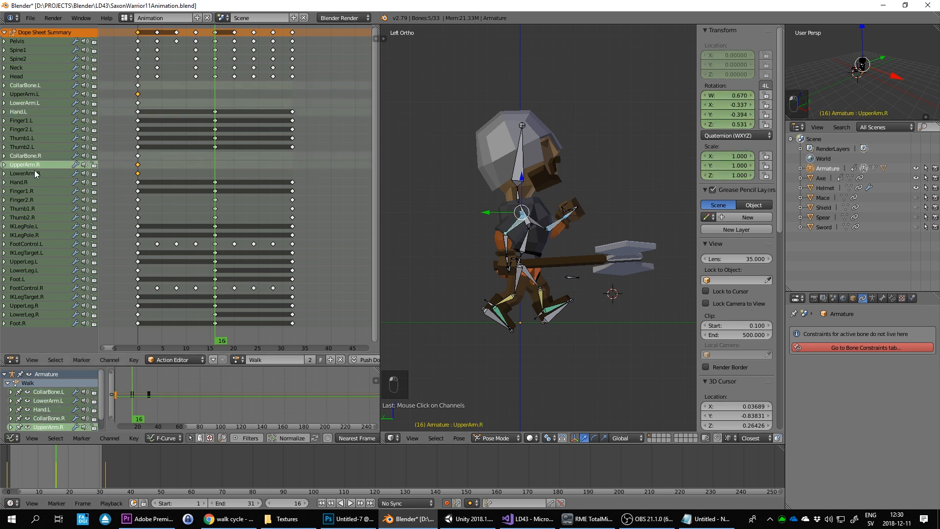
key("ctrl+c")
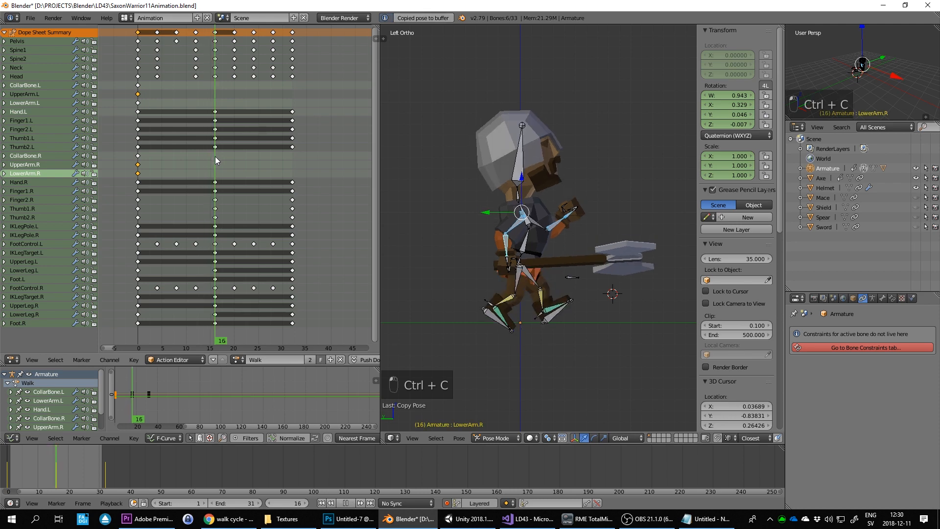
key("ctrl+c")
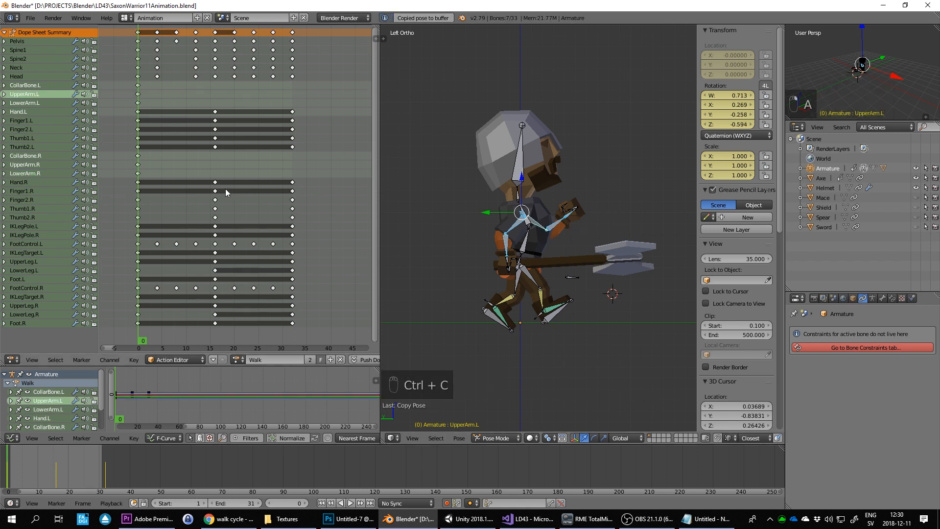
Paste the arm pose at the end frame, preview the in-between motion, and return to frame 0
key("ctrl+shift+v")
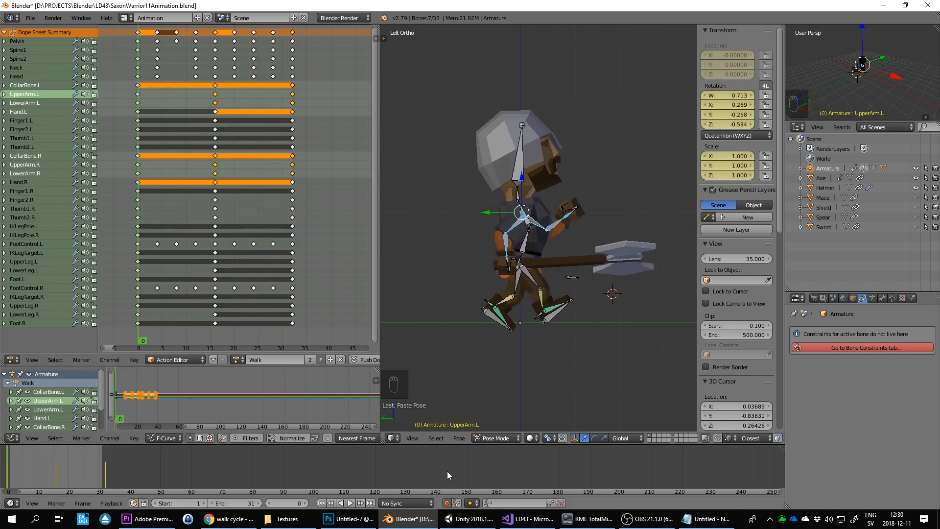
left_click(349, 503)
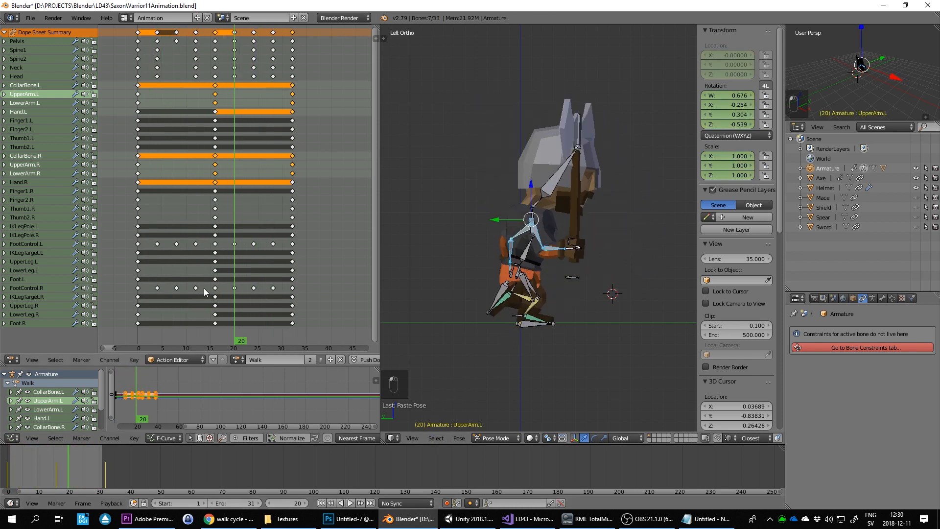
left_click(221, 341)
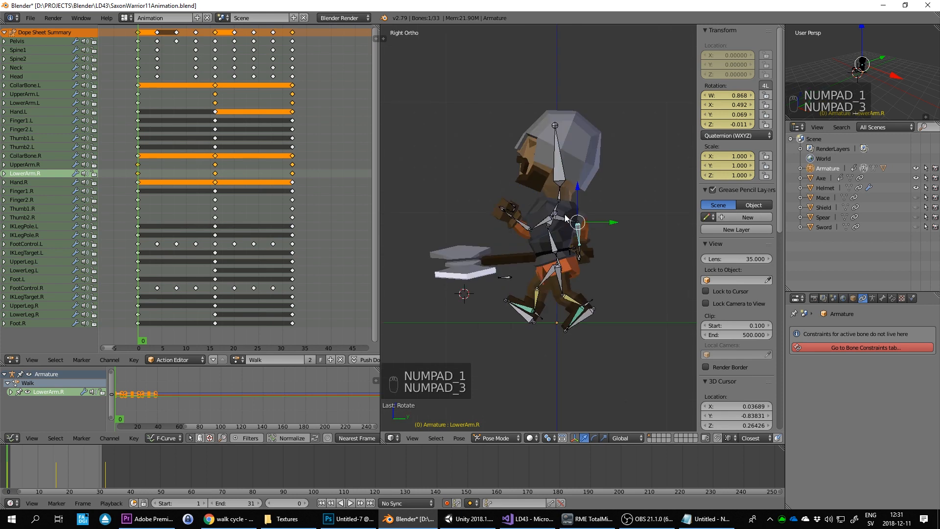
View the warrior from the front and orbit while re-rotating the upper arm and collarbones
key("KP_1")
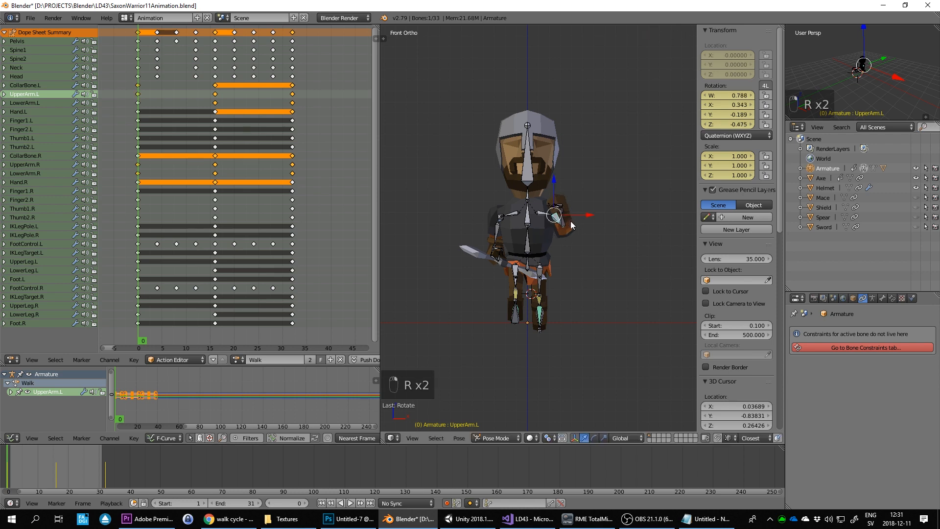
left_click_drag(569, 225, 647, 258)
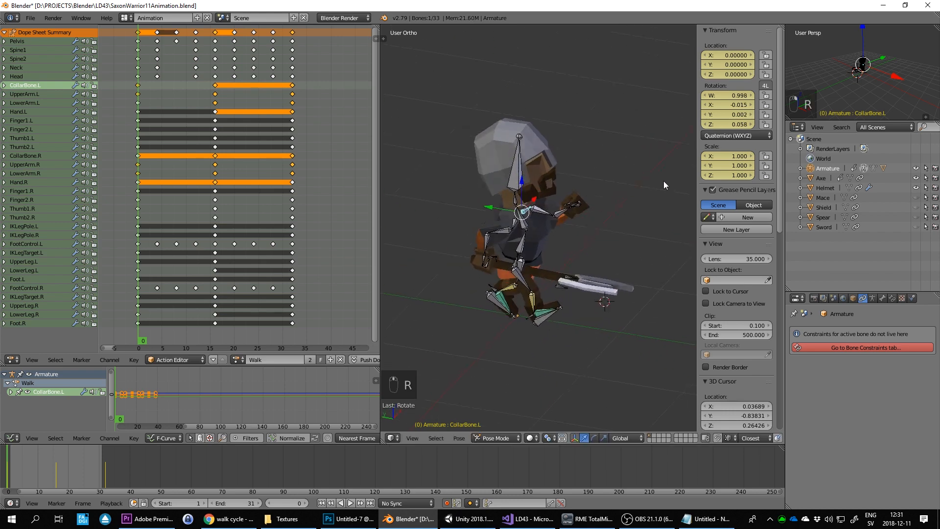
key("KP_1")
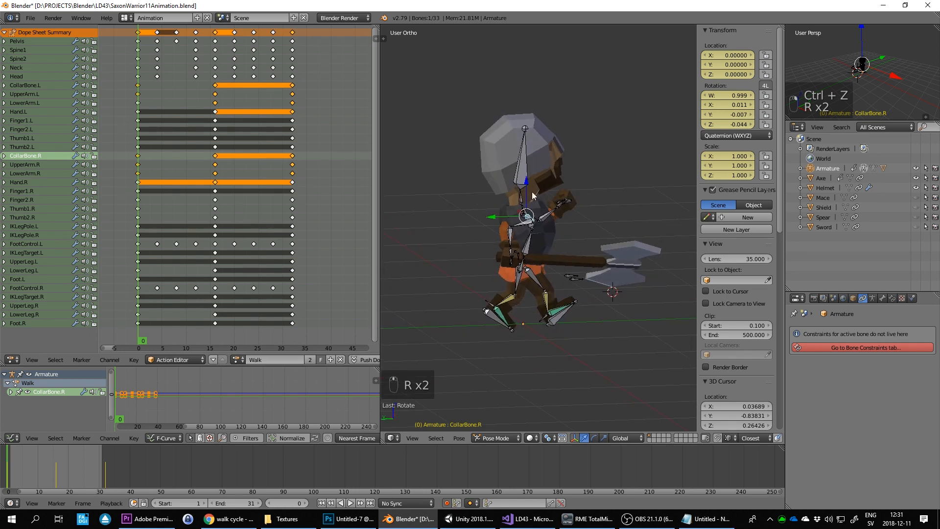
mouse_move(535, 238)
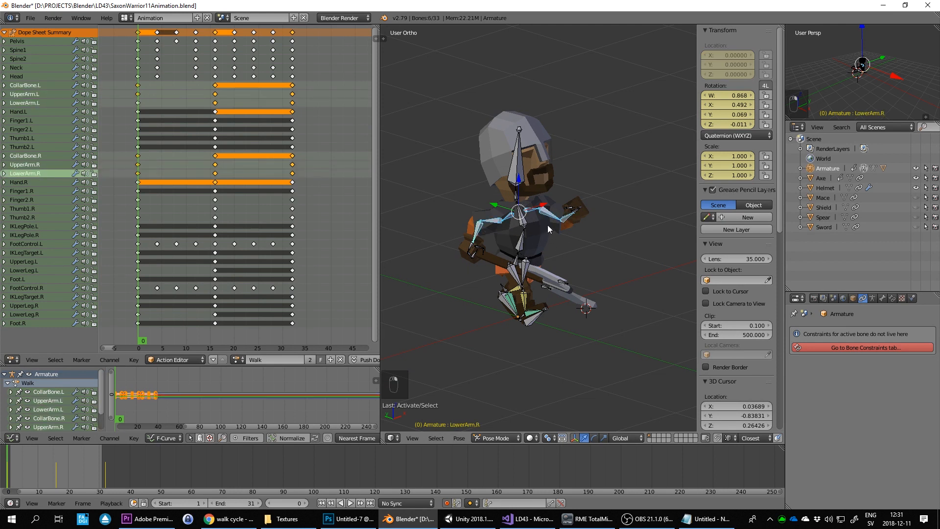
Copy the frame 0 arm pose and paste it mirrored at frame 16
key("ctrl+c")
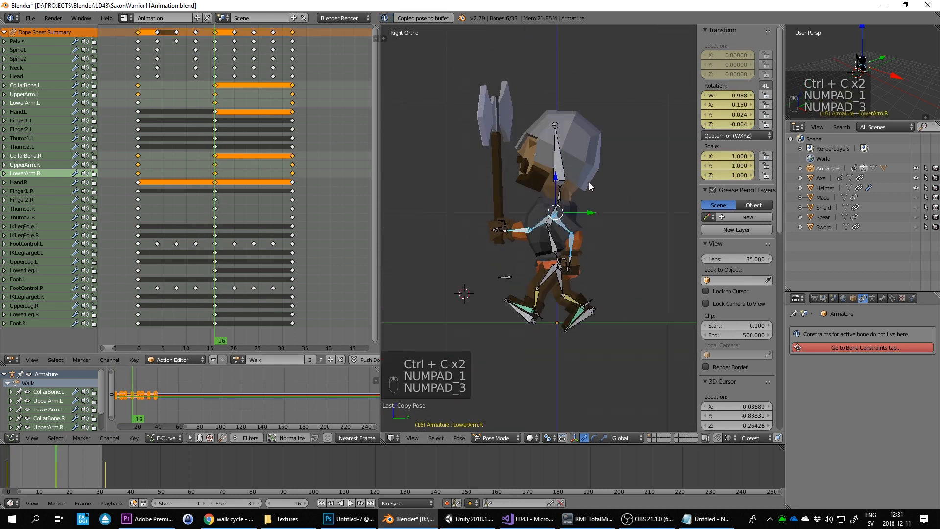
key("ctrl+shift+v")
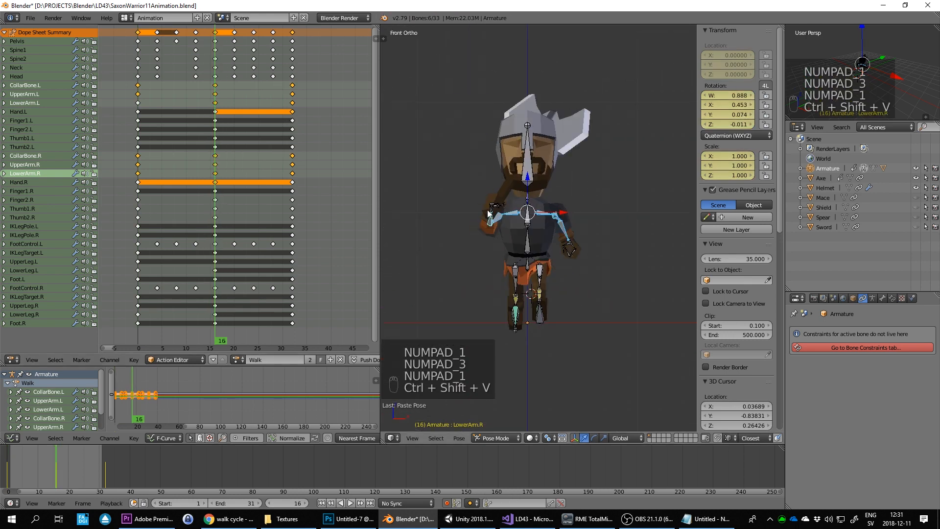